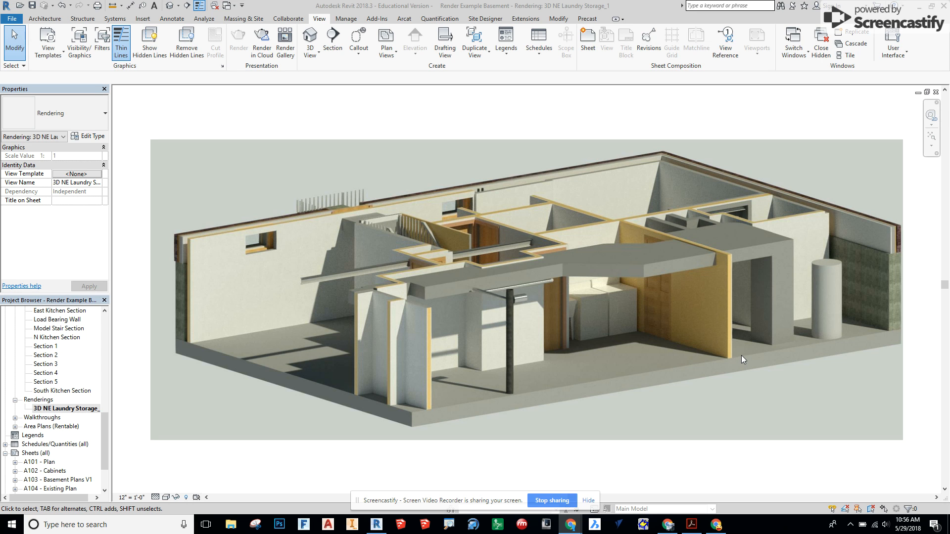
{"action": "mouse_move", "coordinate": [589, 355]}
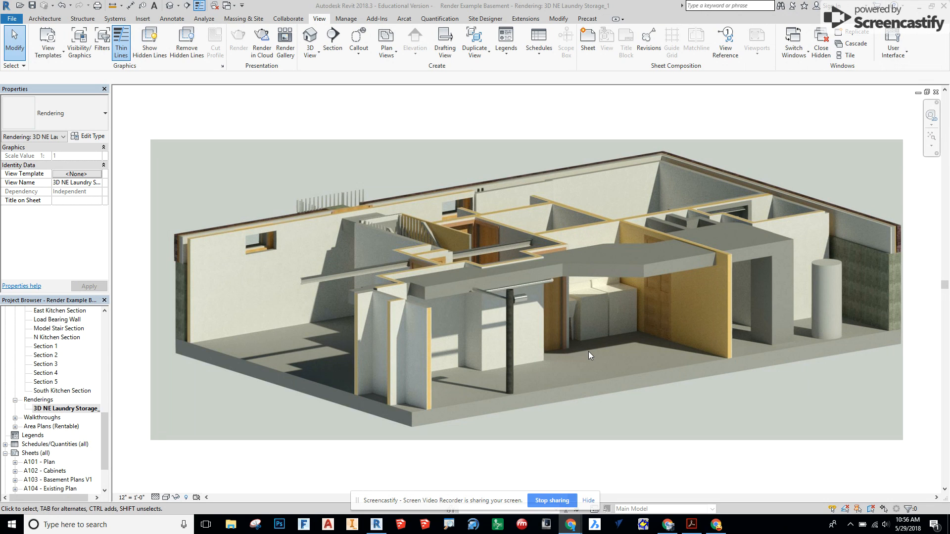
Keep the rendering view's scale at 12" = 1'-0"
{"action": "left_click", "coordinate": [543, 363]}
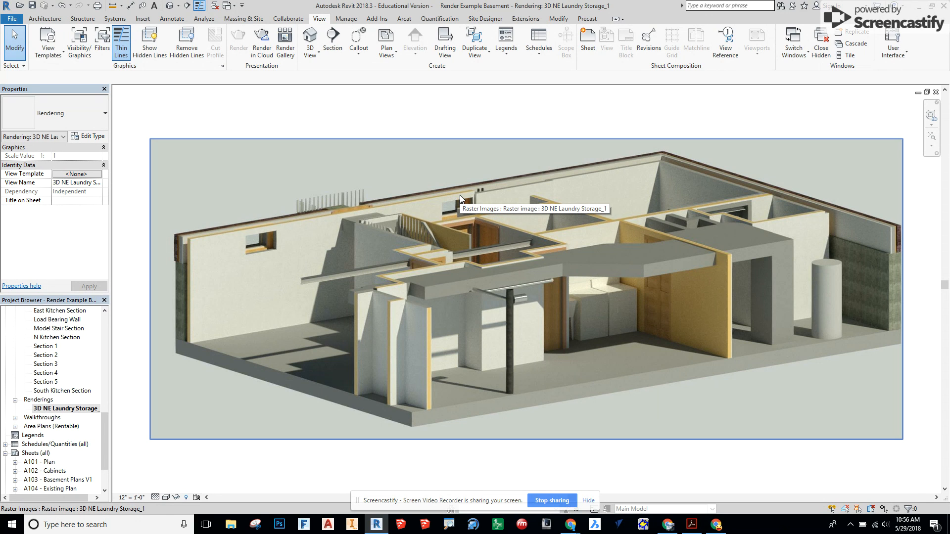
{"action": "mouse_move", "coordinate": [442, 217]}
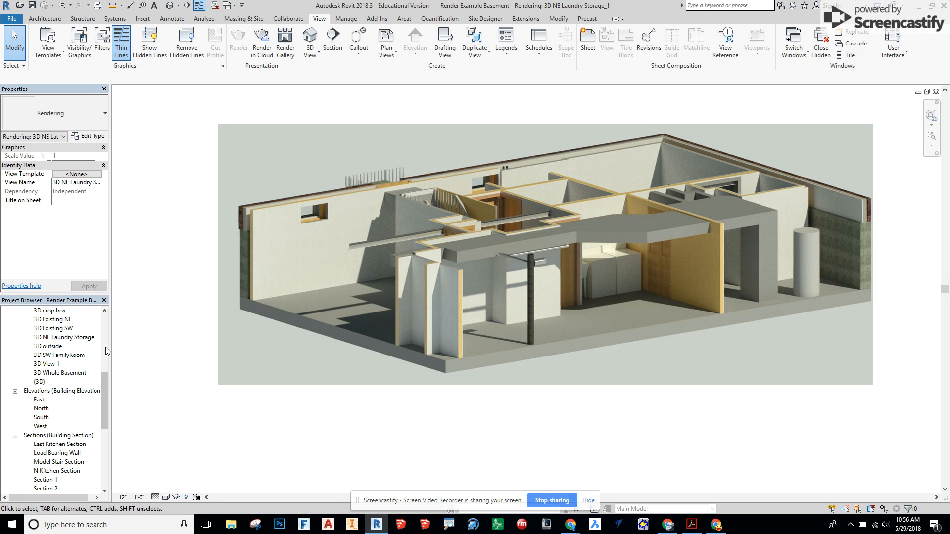
{"action": "mouse_move", "coordinate": [47, 409]}
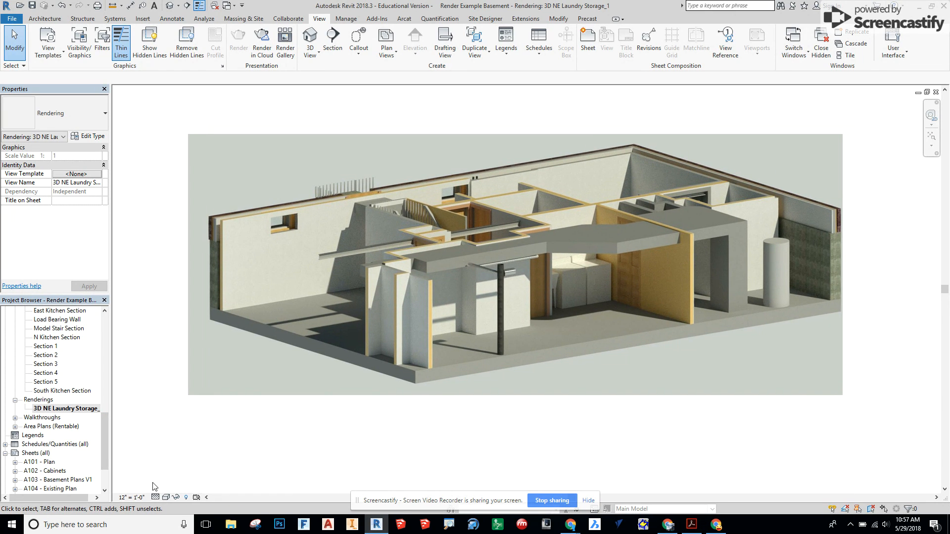
{"action": "left_click", "coordinate": [131, 496]}
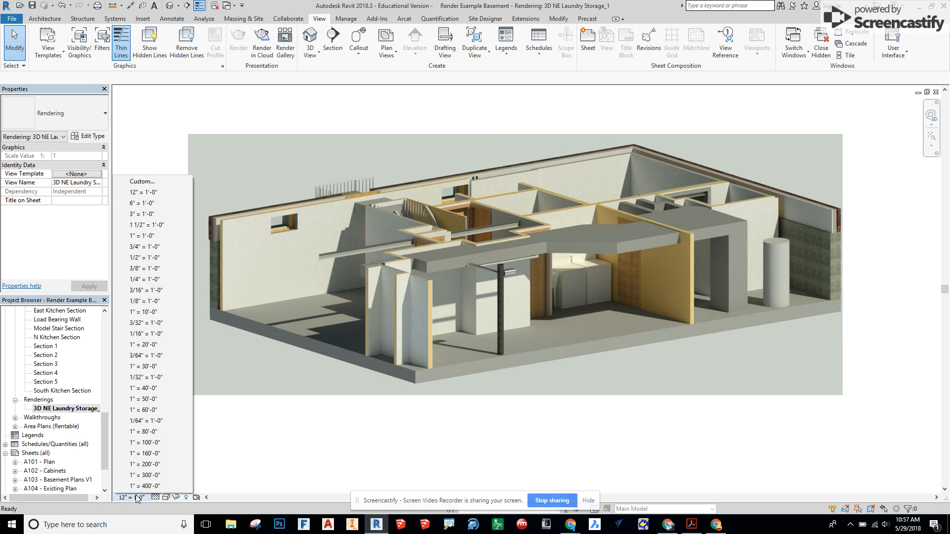
{"action": "mouse_move", "coordinate": [151, 192]}
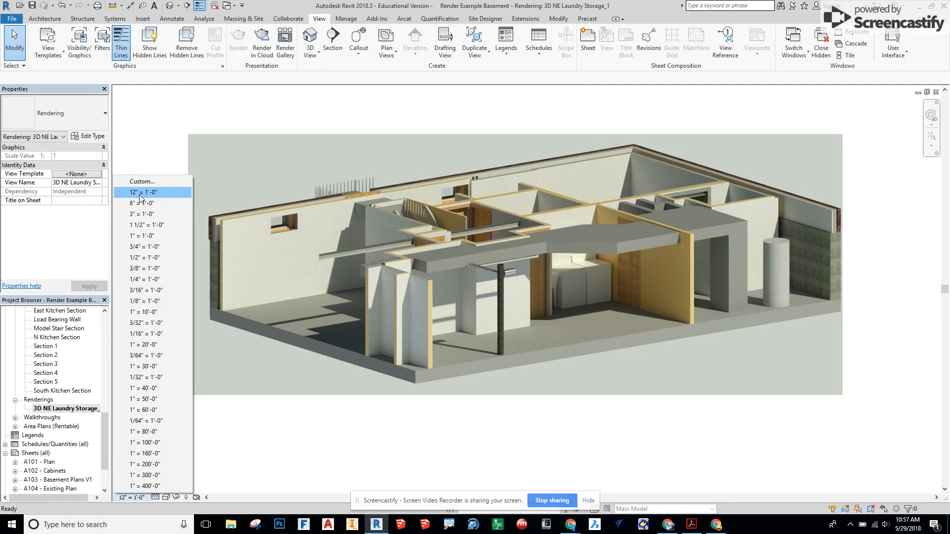
{"action": "left_click", "coordinate": [143, 193]}
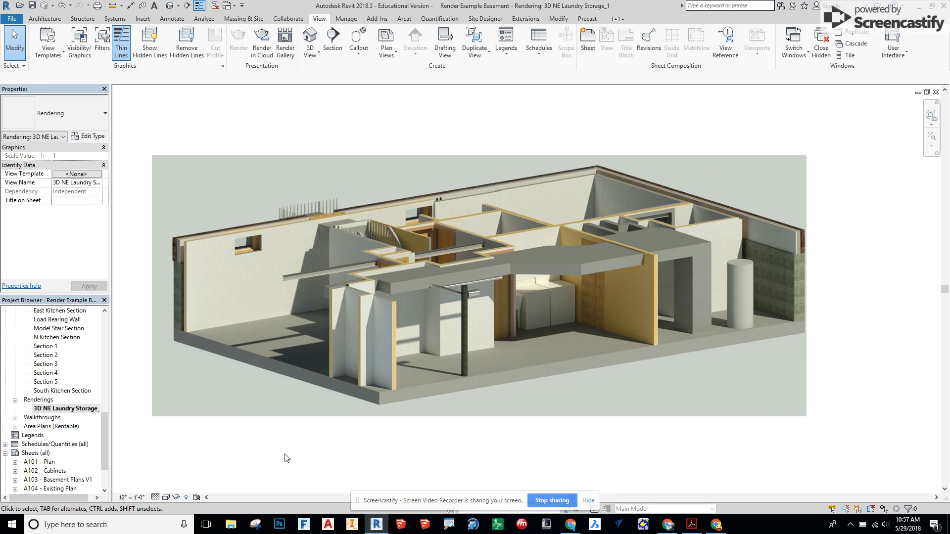
{"action": "mouse_move", "coordinate": [277, 439]}
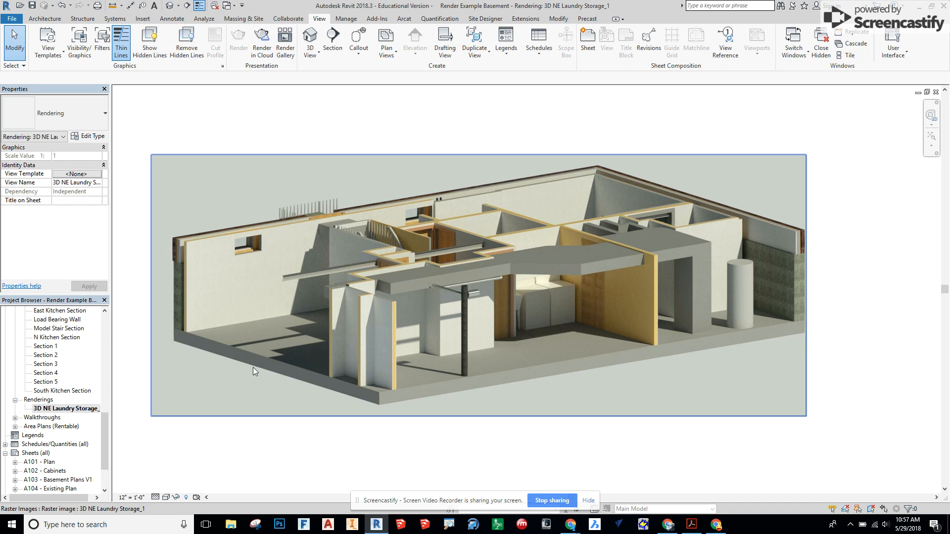
{"action": "mouse_move", "coordinate": [386, 252]}
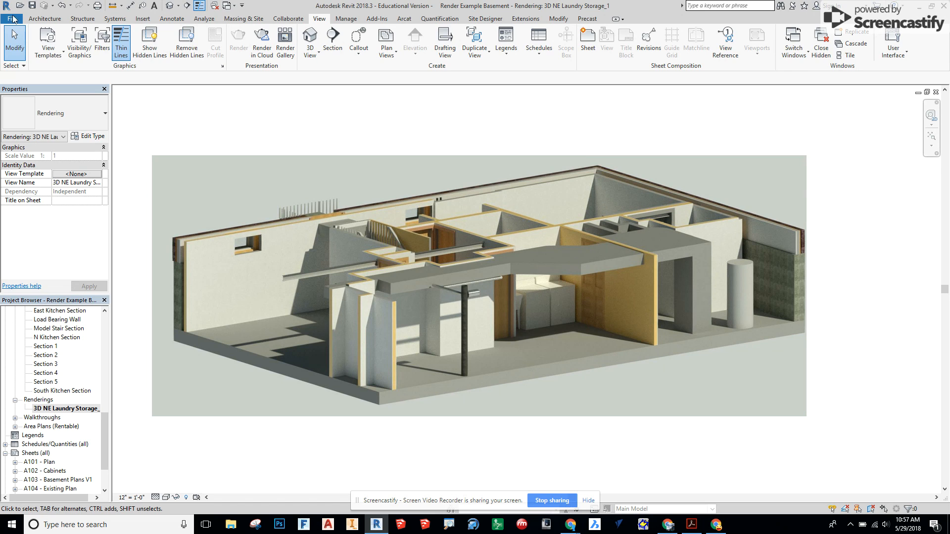
Bring up Export Image for the rendering and try the Fit to pixel-width sizing
{"action": "left_click", "coordinate": [12, 11]}
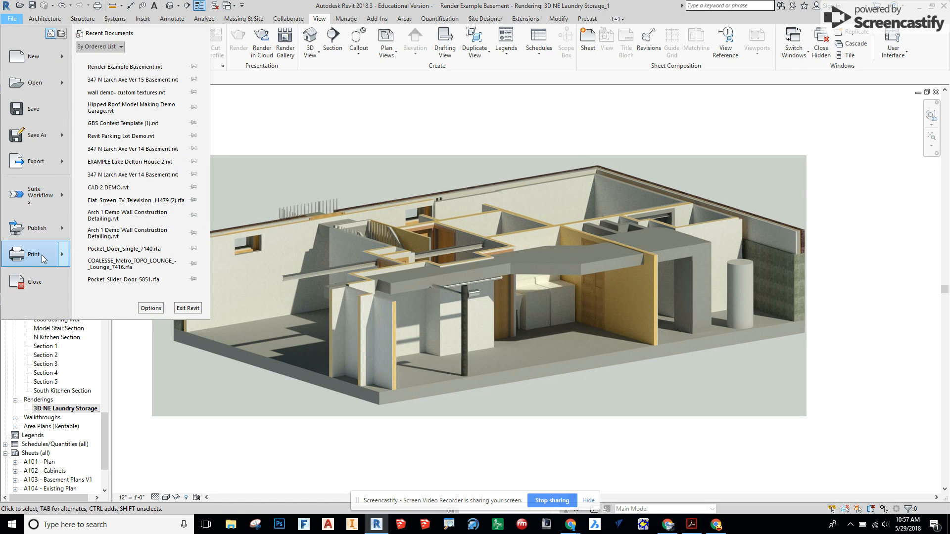
{"action": "left_click", "coordinate": [36, 161]}
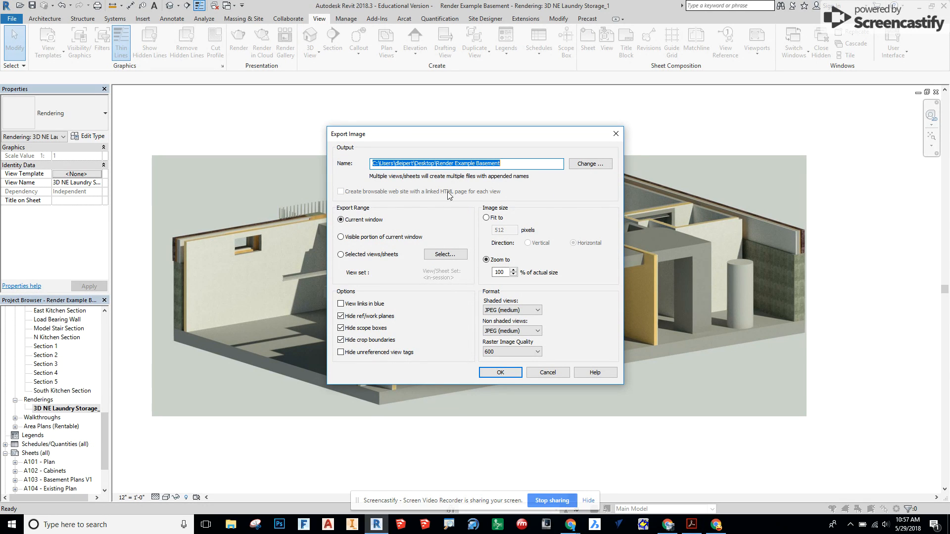
{"action": "left_click", "coordinate": [342, 219]}
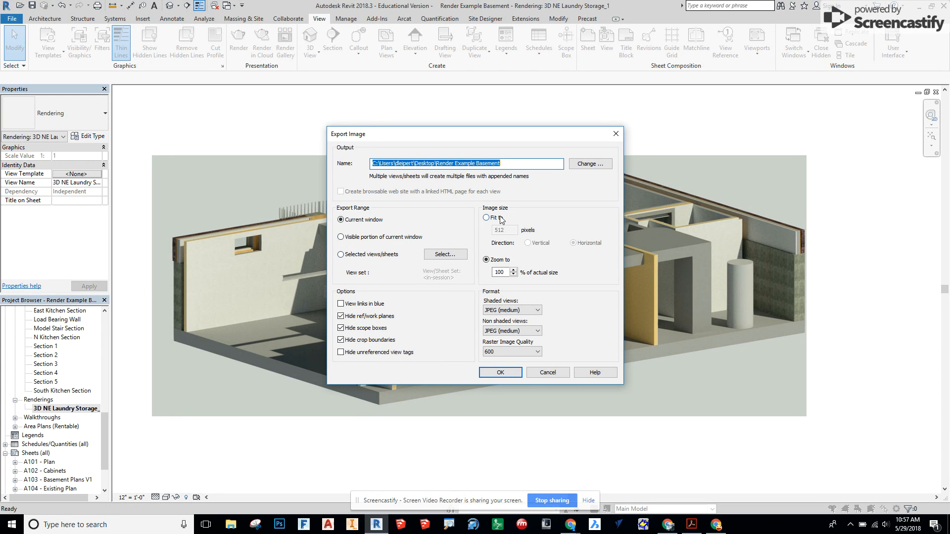
{"action": "left_click", "coordinate": [486, 217]}
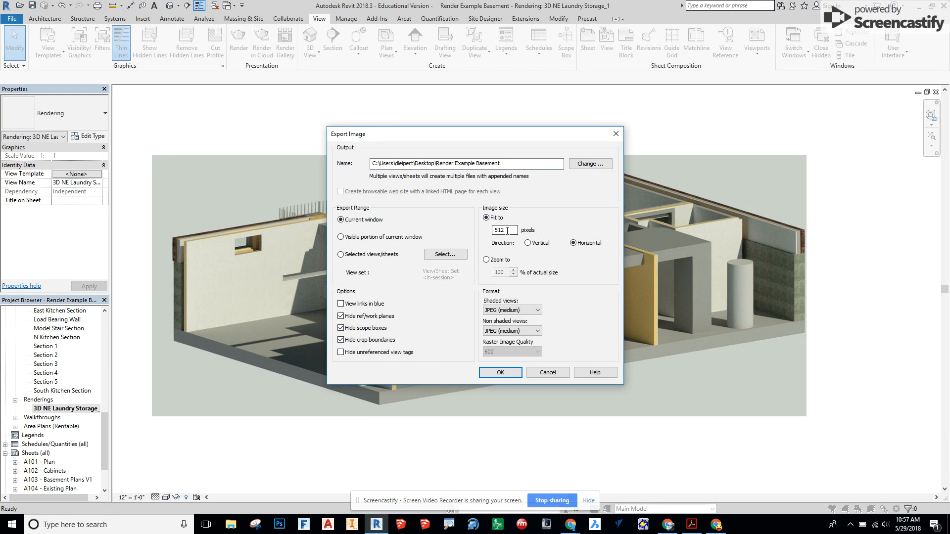
{"action": "left_click", "coordinate": [485, 260]}
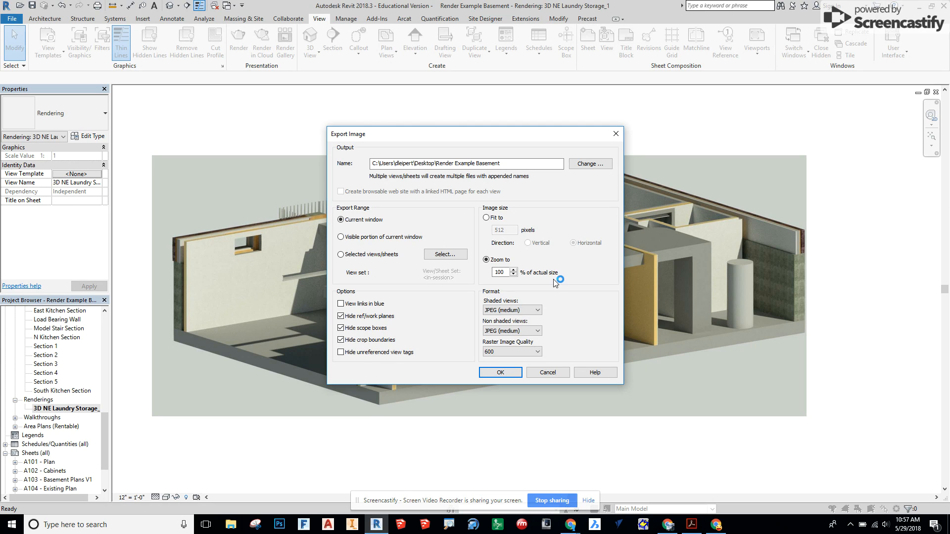
{"action": "mouse_move", "coordinate": [548, 280]}
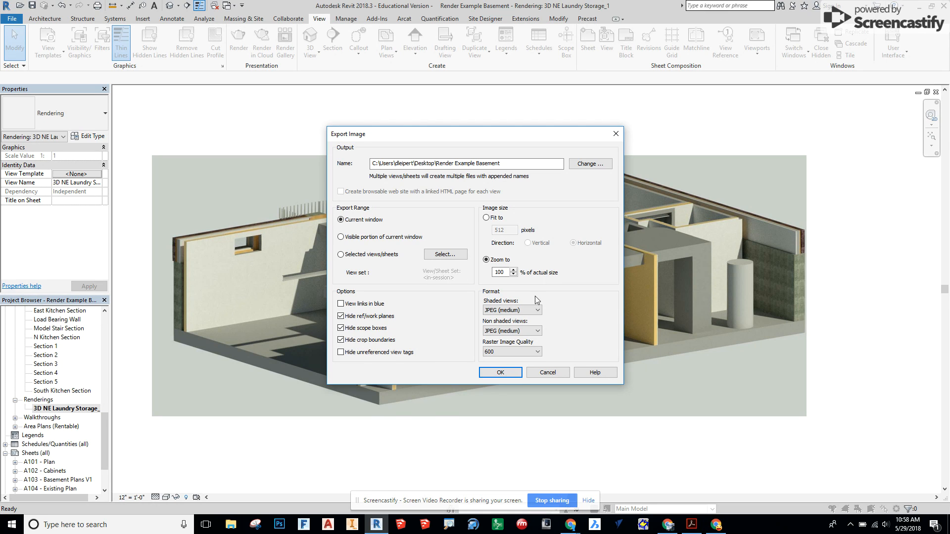
Keep JPEG (medium) as the format for shaded views
{"action": "left_click", "coordinate": [536, 310]}
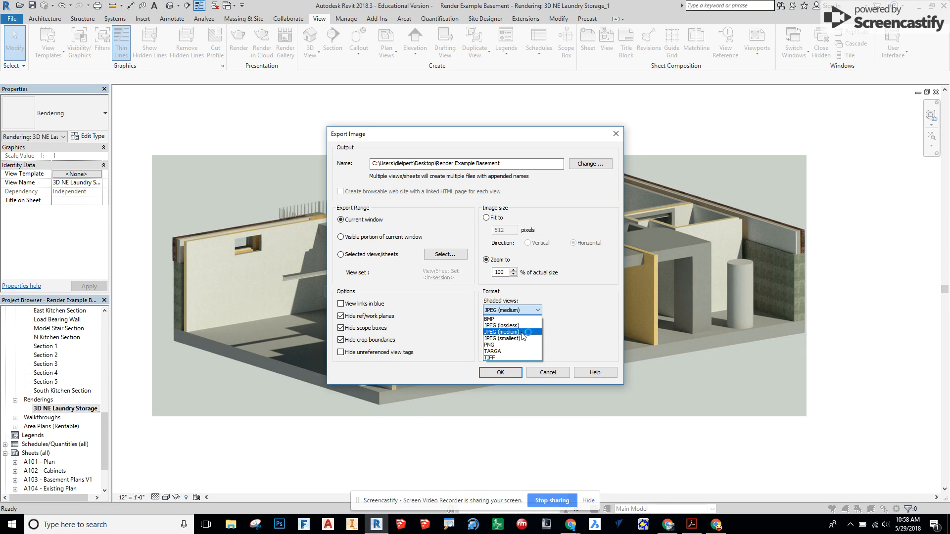
{"action": "left_click", "coordinate": [503, 331]}
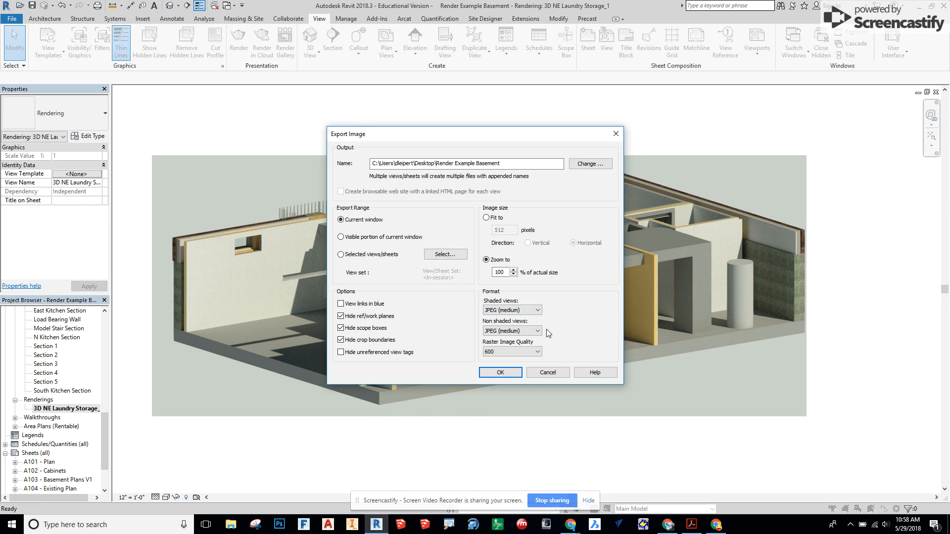
{"action": "left_click", "coordinate": [512, 310]}
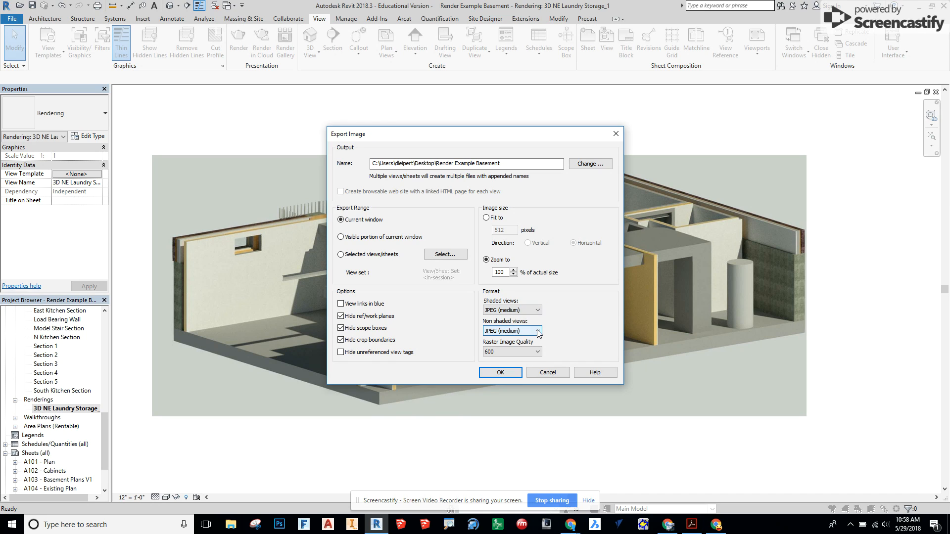
Try raster image quality 72, set it back to 600, and confirm the export
{"action": "left_click", "coordinate": [536, 351]}
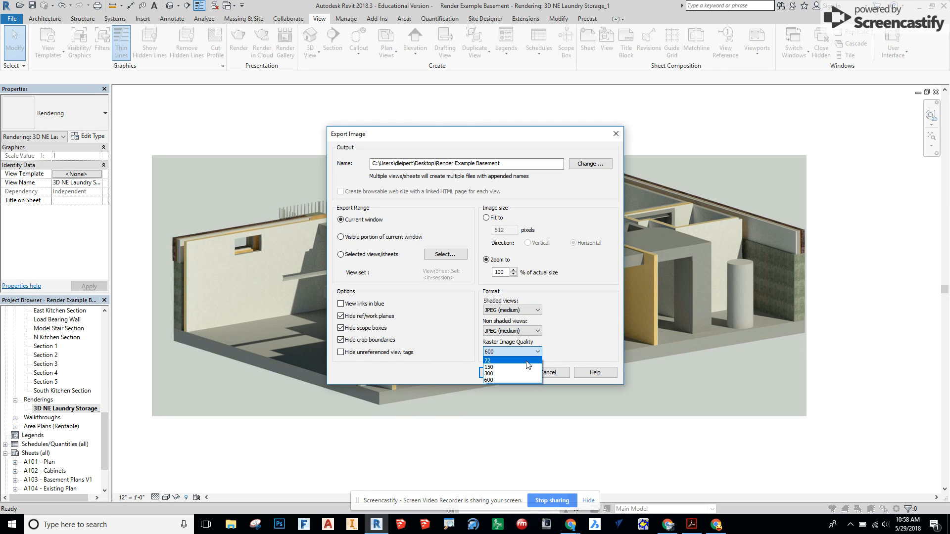
{"action": "left_click", "coordinate": [489, 360]}
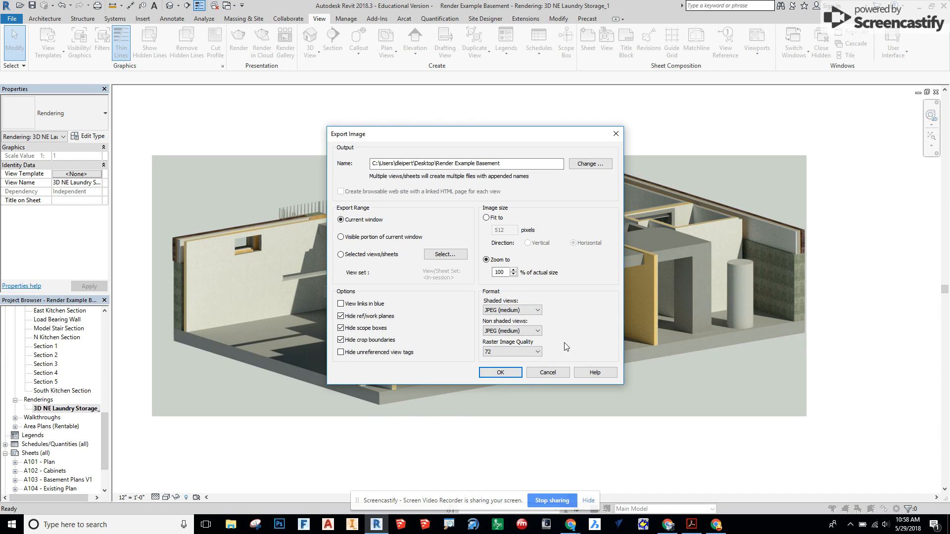
{"action": "left_click", "coordinate": [511, 352]}
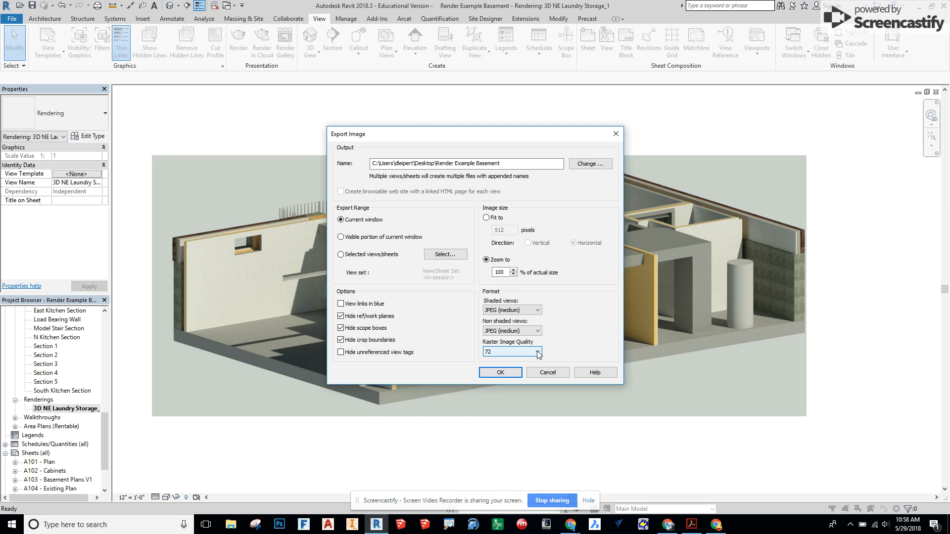
{"action": "left_click", "coordinate": [537, 352]}
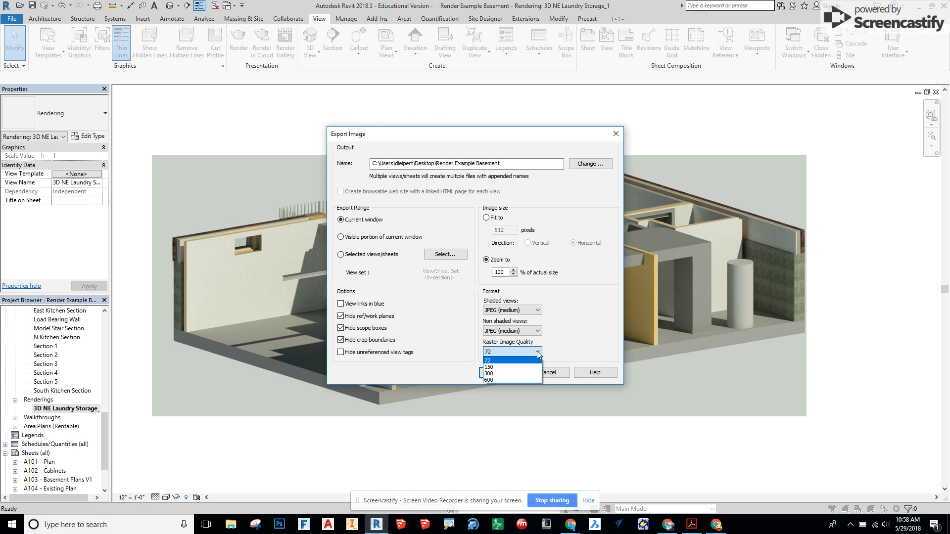
{"action": "left_click", "coordinate": [490, 380]}
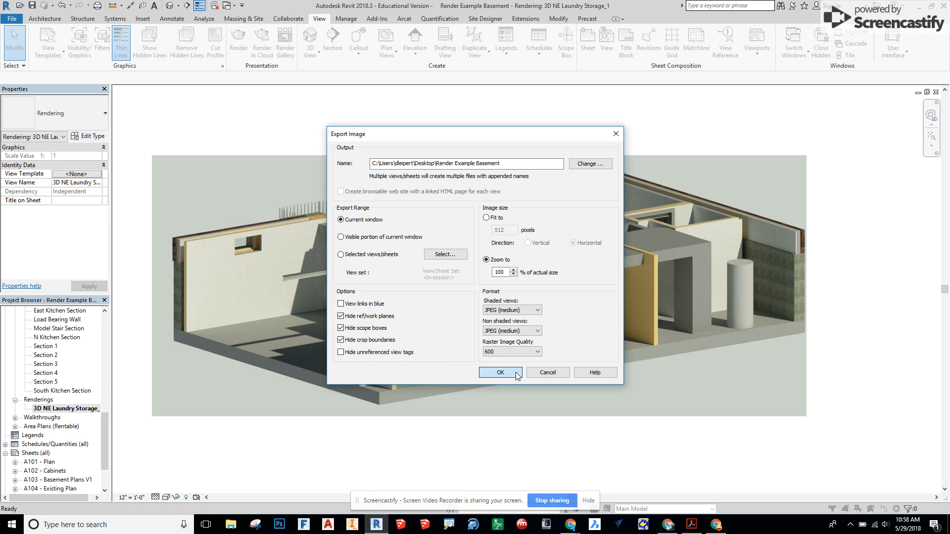
{"action": "left_click", "coordinate": [500, 372]}
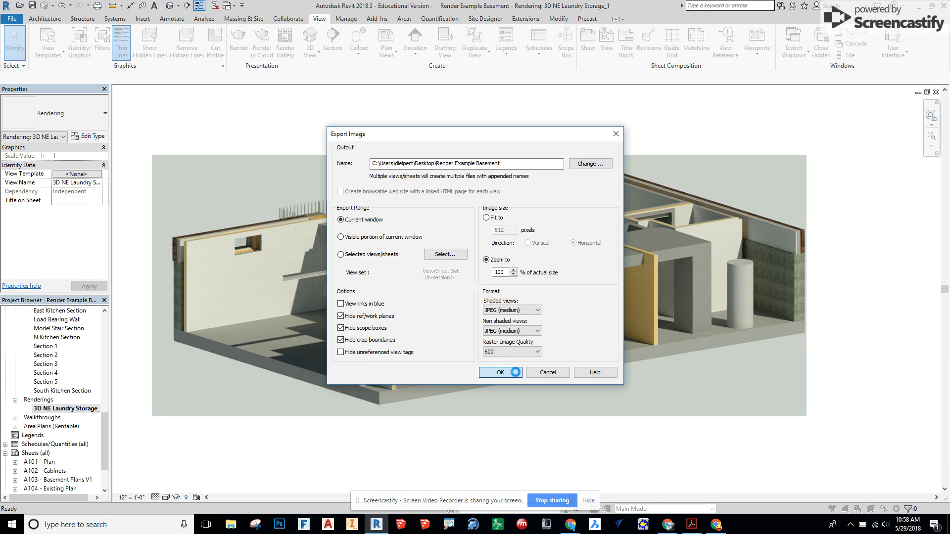
Open the exported Render Example Basement image from the desktop
{"action": "left_click", "coordinate": [498, 372]}
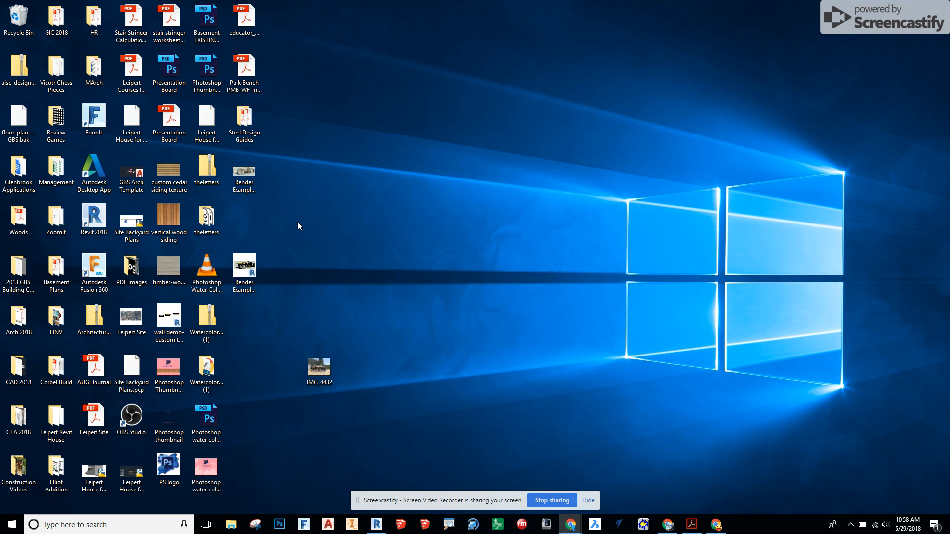
{"action": "left_click", "coordinate": [243, 176]}
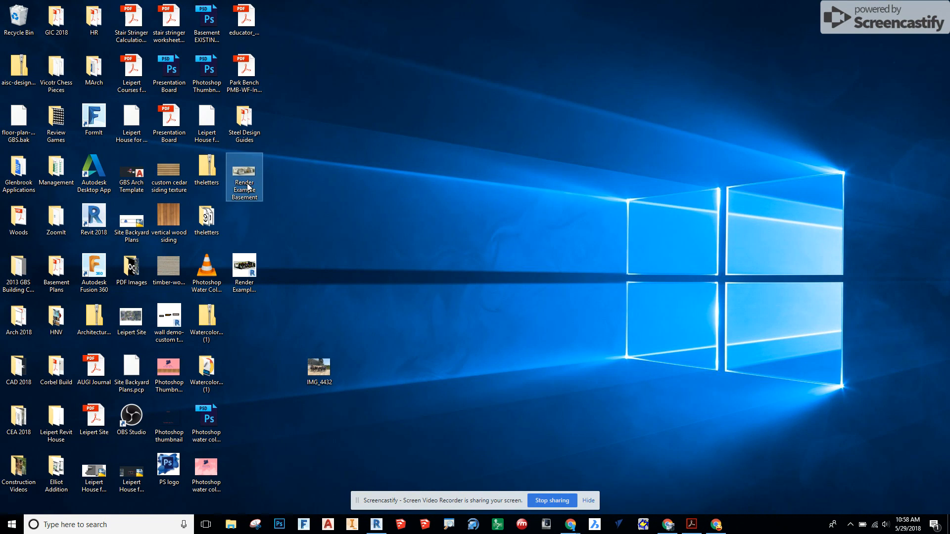
{"action": "double_click", "coordinate": [245, 177]}
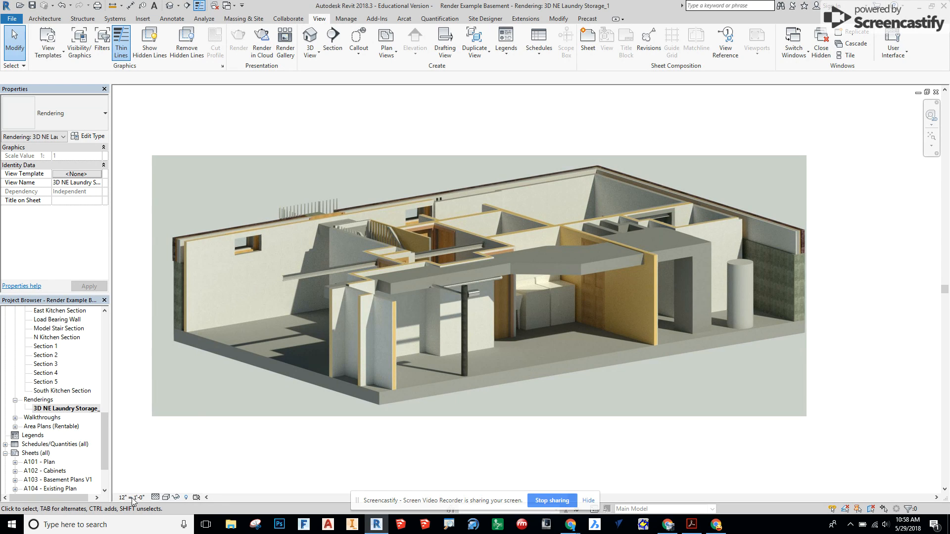
Change the view scale to 3/16" = 1'-0" and export the rendering as Render Example Basement2 at 600 quality
{"action": "left_click", "coordinate": [128, 497]}
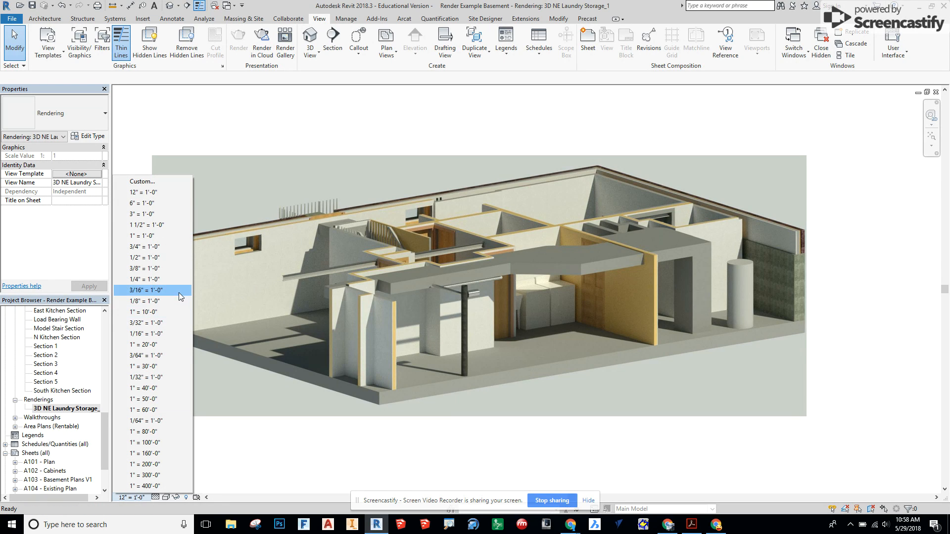
{"action": "left_click", "coordinate": [146, 279]}
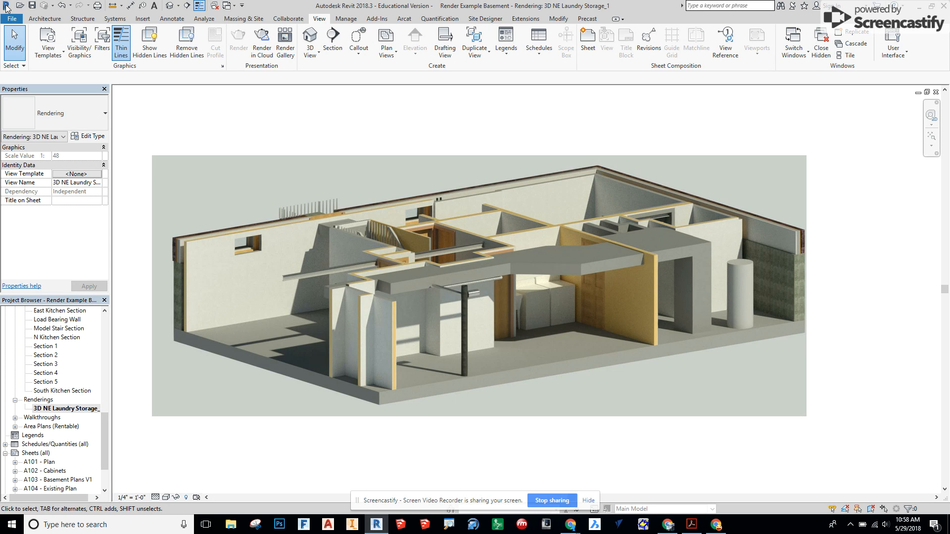
{"action": "left_click", "coordinate": [11, 18]}
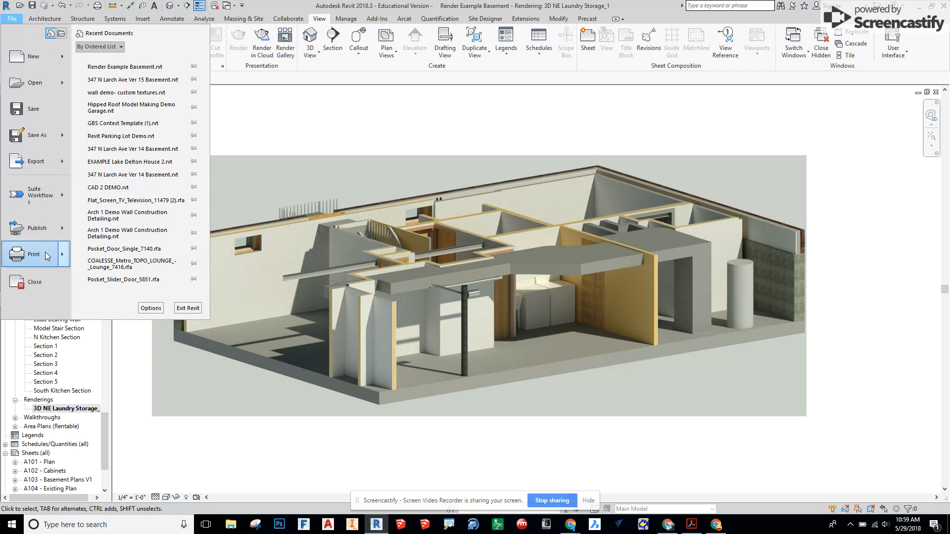
{"action": "left_click", "coordinate": [36, 161]}
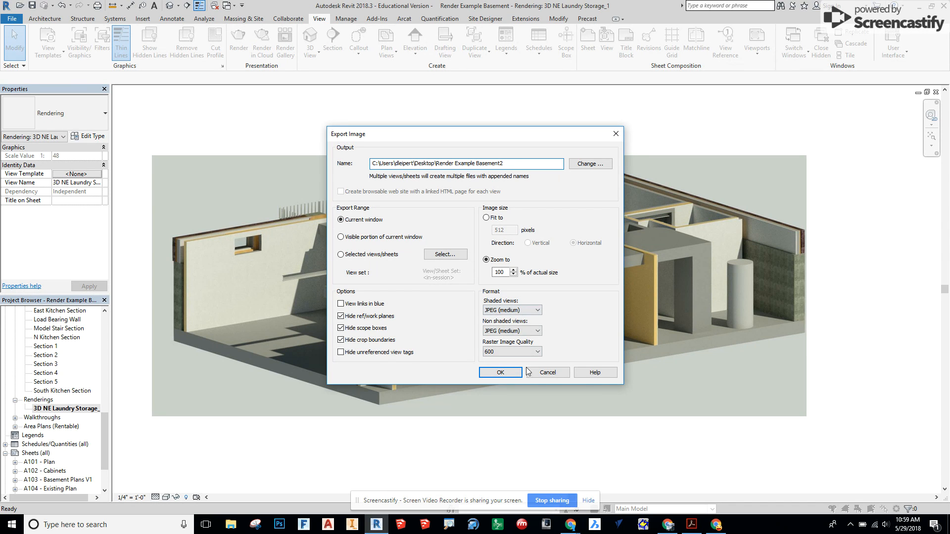
{"action": "left_click", "coordinate": [499, 372]}
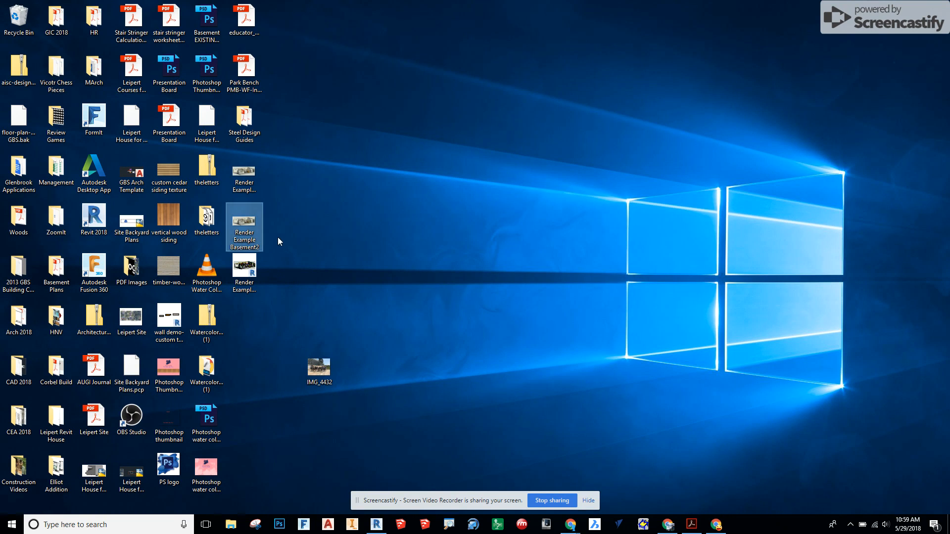
Check the exported Render Example Basement2 image on the desktop, then return to Revit
{"action": "double_click", "coordinate": [244, 228]}
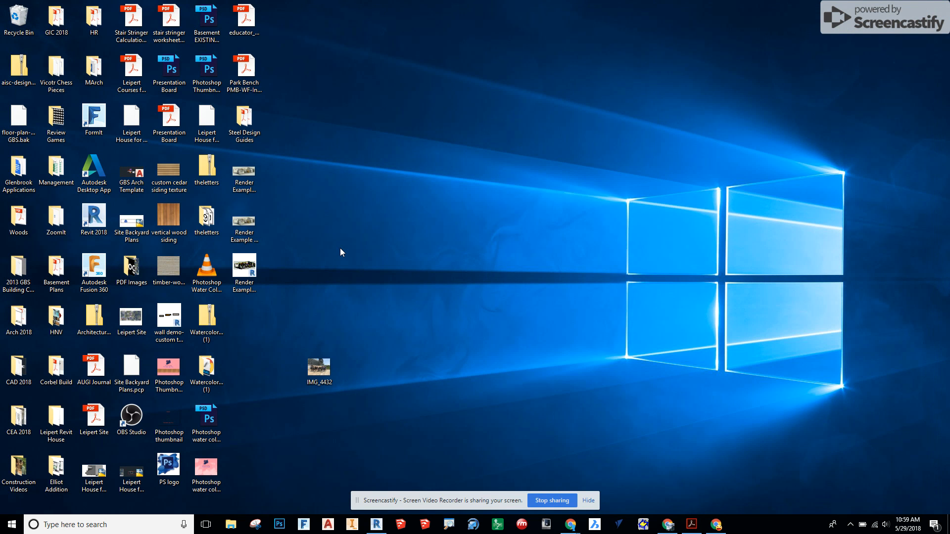
{"action": "left_click", "coordinate": [244, 227]}
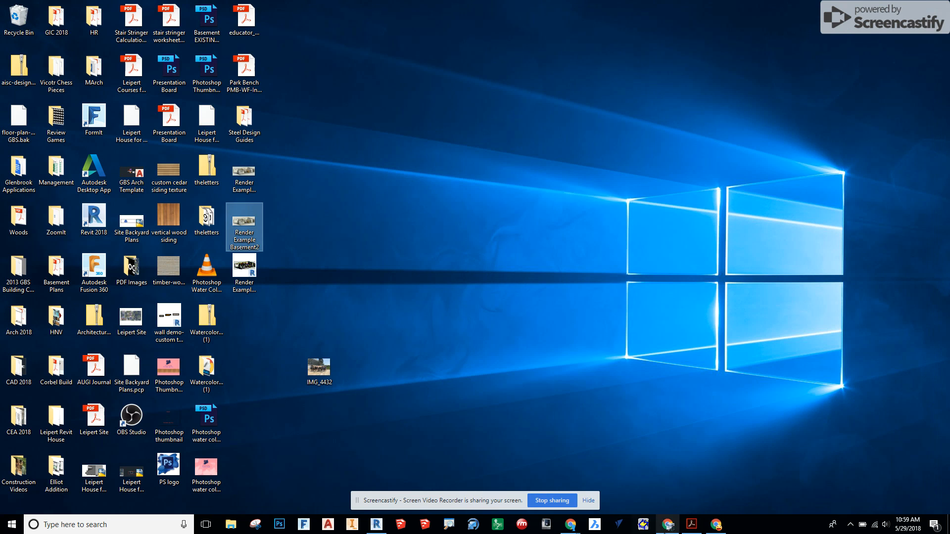
{"action": "left_click", "coordinate": [376, 524]}
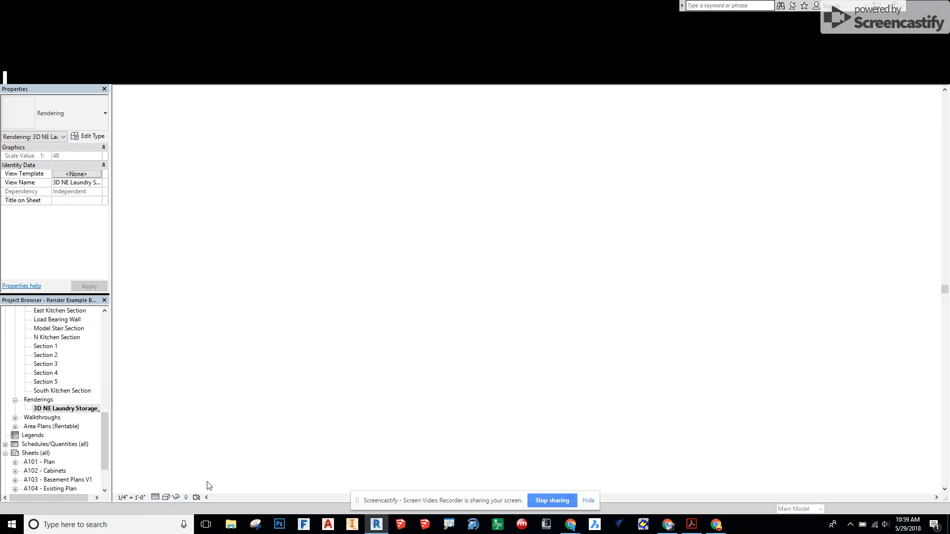
Set the view scale to 12" = 1'-0" and start another image export
{"action": "left_click", "coordinate": [131, 497]}
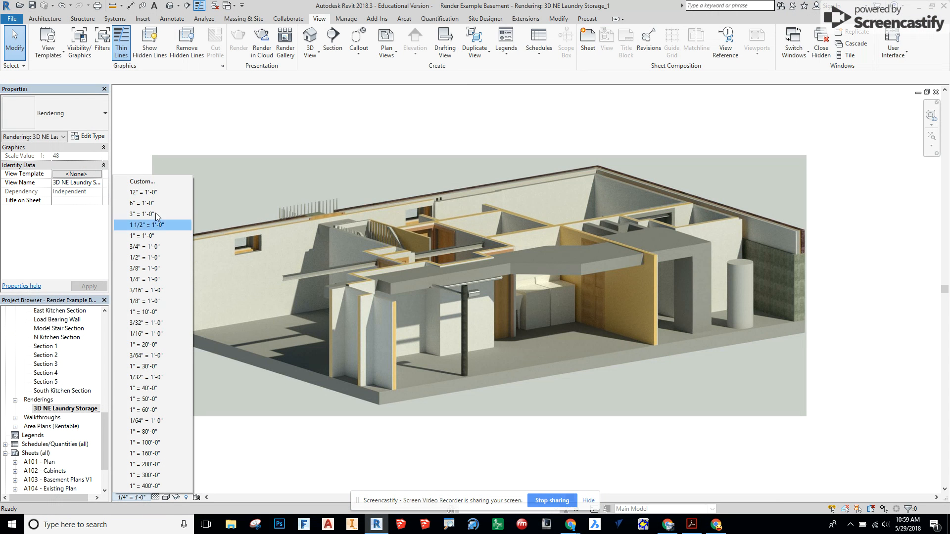
{"action": "left_click", "coordinate": [142, 192]}
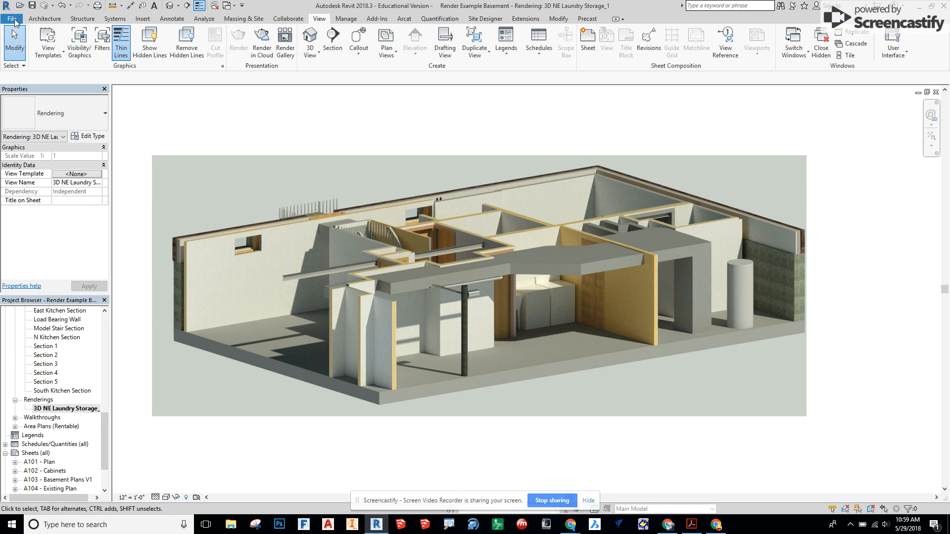
{"action": "left_click", "coordinate": [11, 18]}
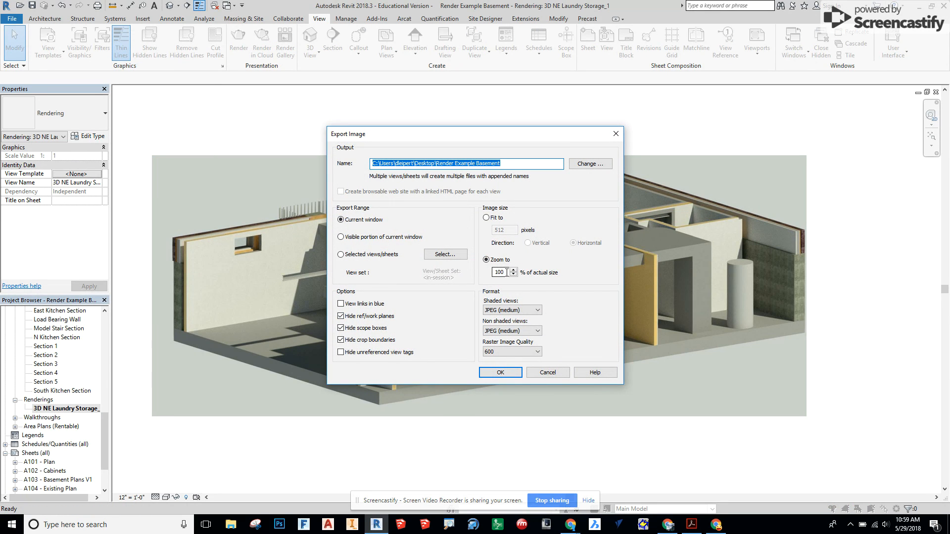
Export the rendering at raster image quality 72
{"action": "left_click", "coordinate": [535, 353]}
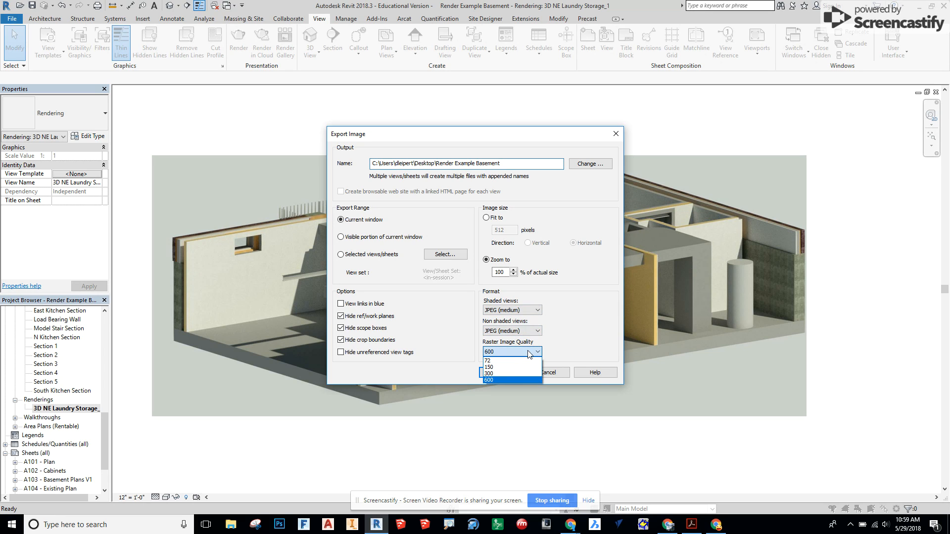
{"action": "left_click", "coordinate": [488, 359]}
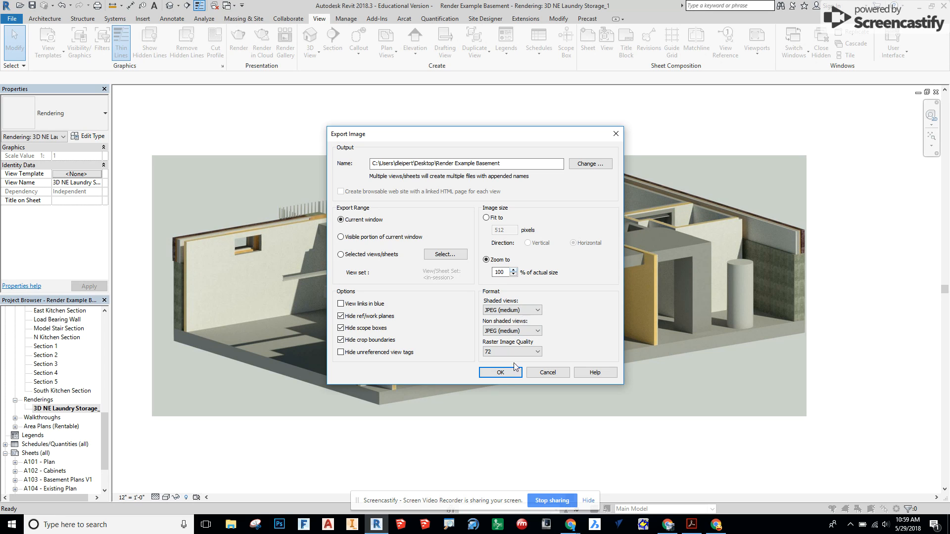
{"action": "left_click", "coordinate": [500, 372]}
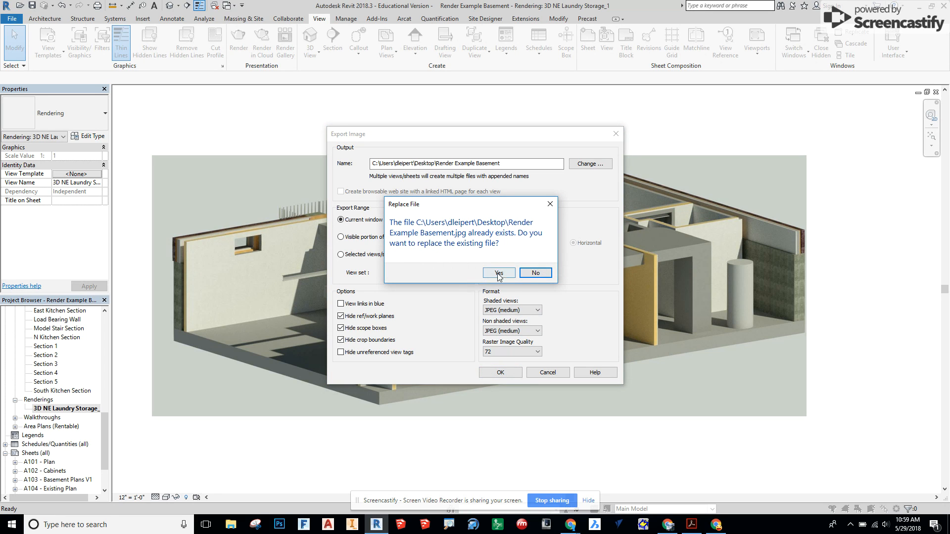
{"action": "mouse_move", "coordinate": [535, 273]}
{"action": "type", "text": "3"}
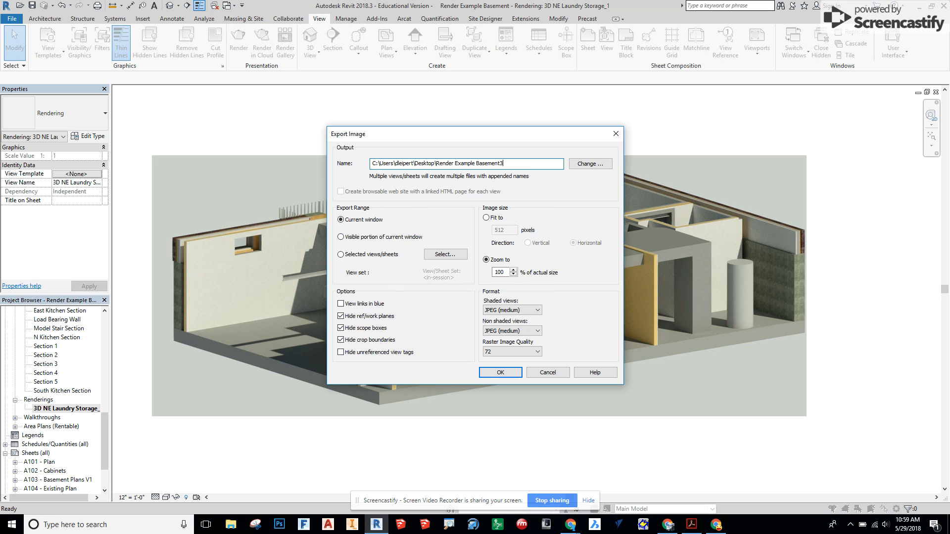
Confirm the Render Example Basement3 export and open it from the desktop in Photos
{"action": "left_click", "coordinate": [498, 372]}
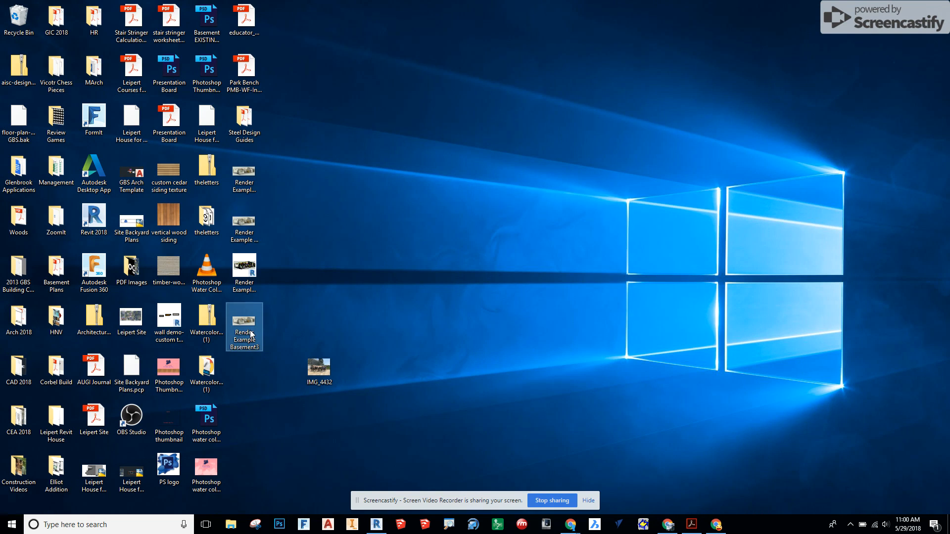
{"action": "double_click", "coordinate": [243, 327]}
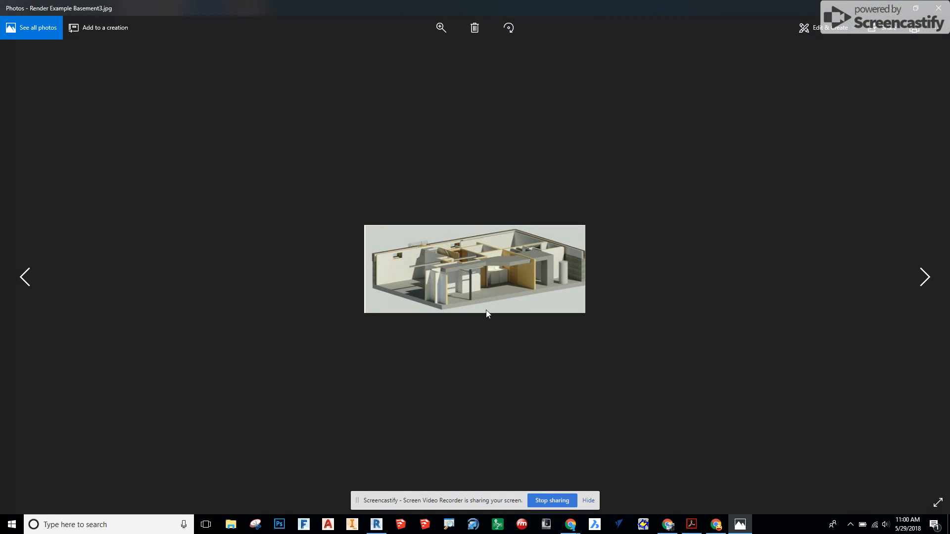
{"action": "mouse_move", "coordinate": [522, 287]}
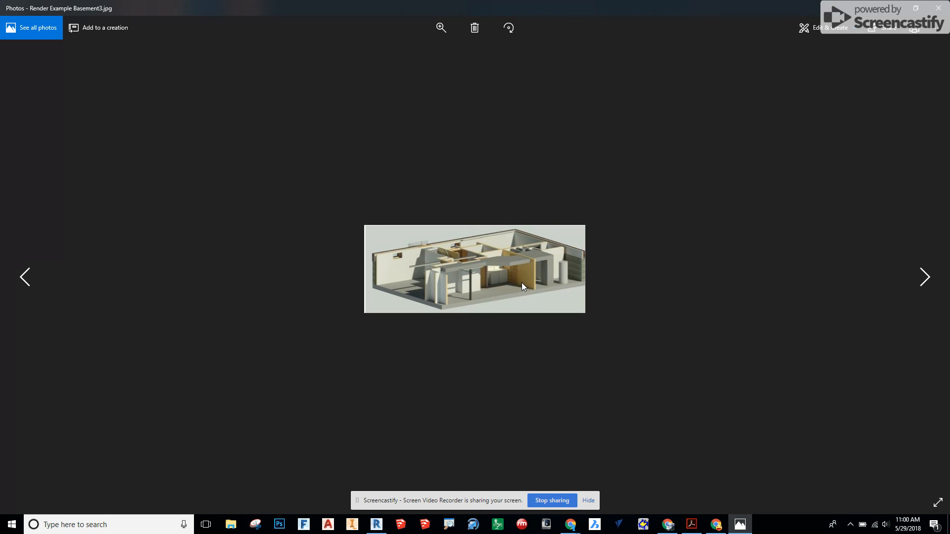
{"action": "mouse_move", "coordinate": [586, 328]}
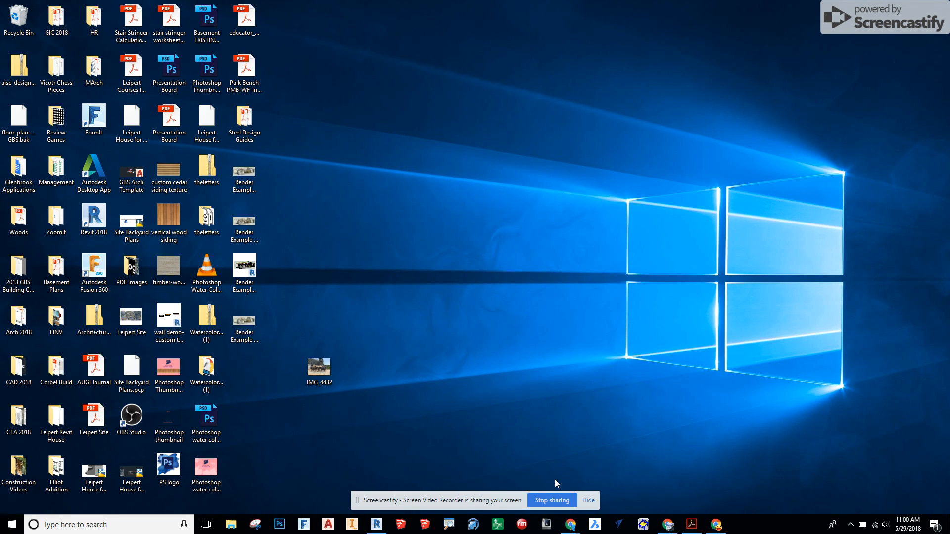
Launch Photoshop CC from the taskbar and bring its empty workspace to the front
{"action": "left_click", "coordinate": [279, 524]}
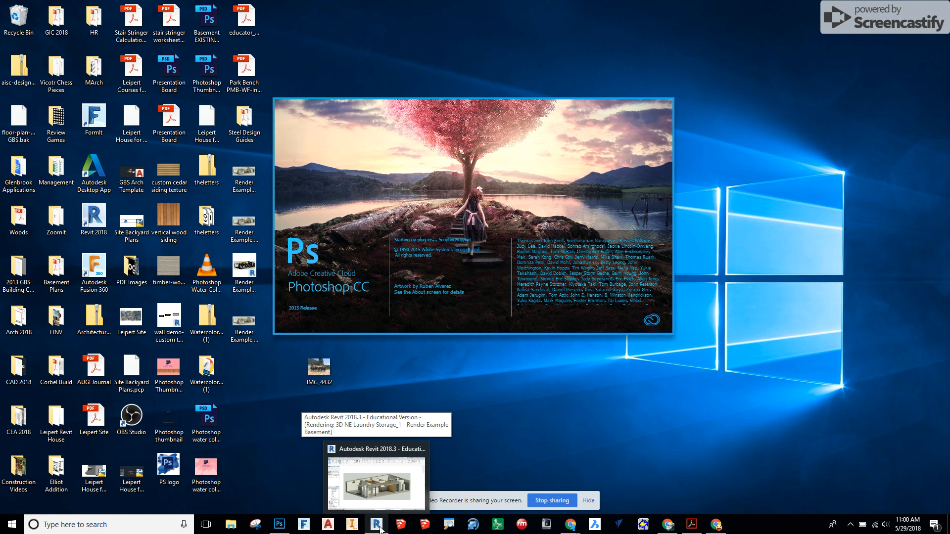
{"action": "left_click", "coordinate": [376, 525]}
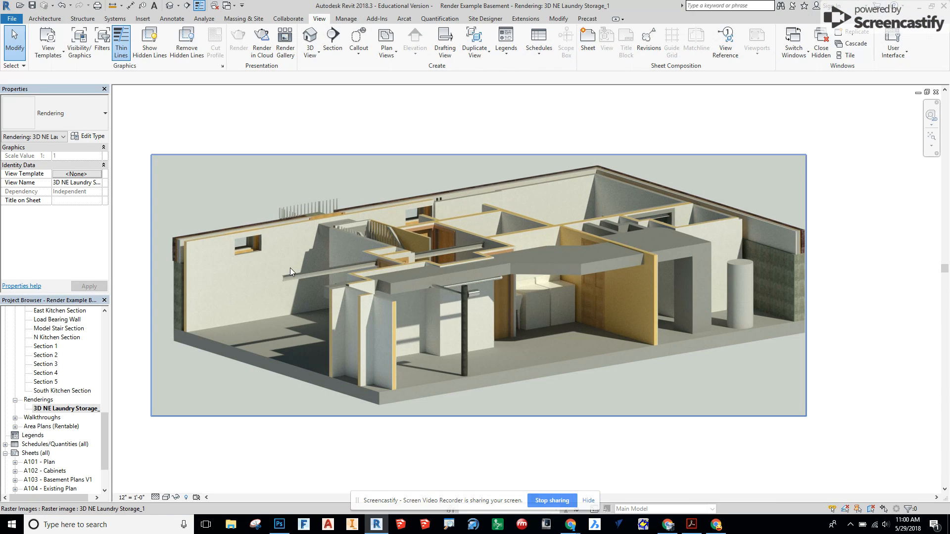
{"action": "left_click", "coordinate": [279, 524]}
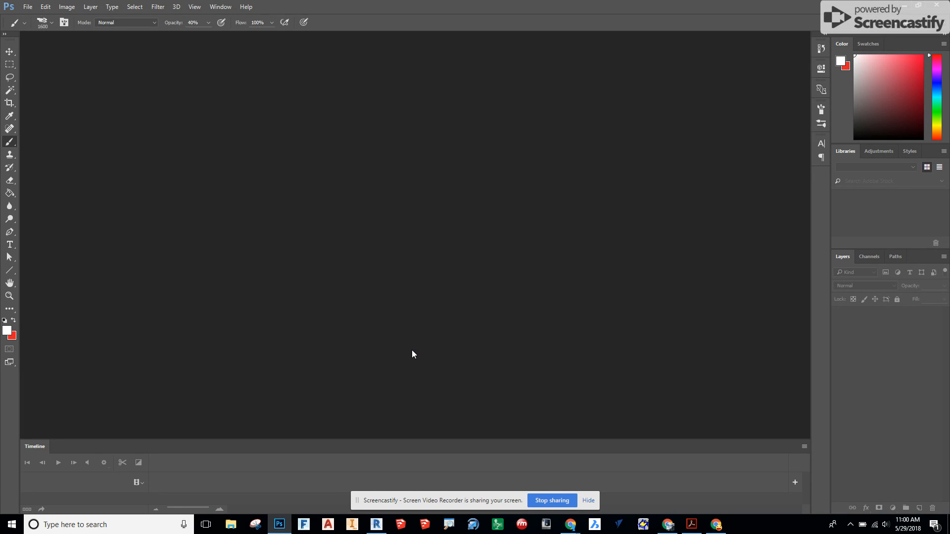
{"action": "mouse_move", "coordinate": [27, 54]}
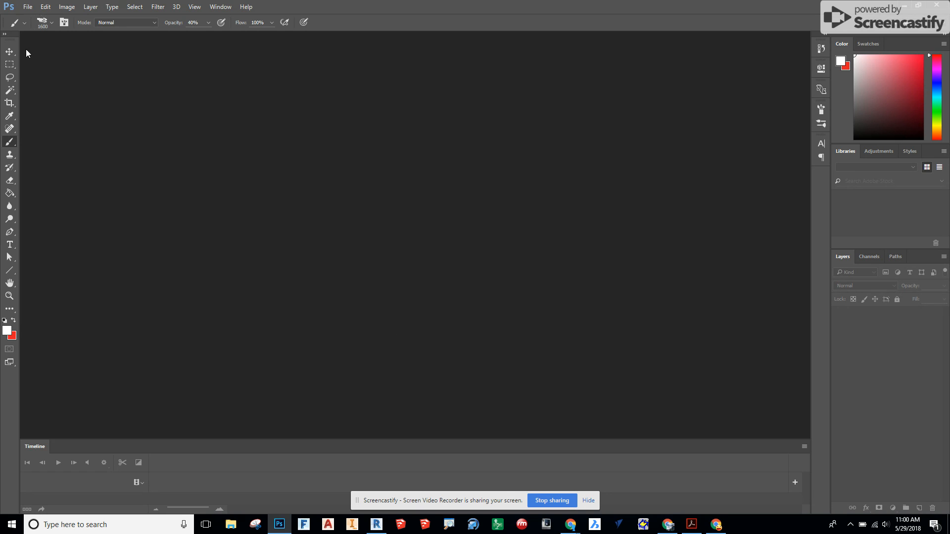
Create a new 24 in wide, 18 in high document at 400 pixels/inch
{"action": "left_click", "coordinate": [28, 7]}
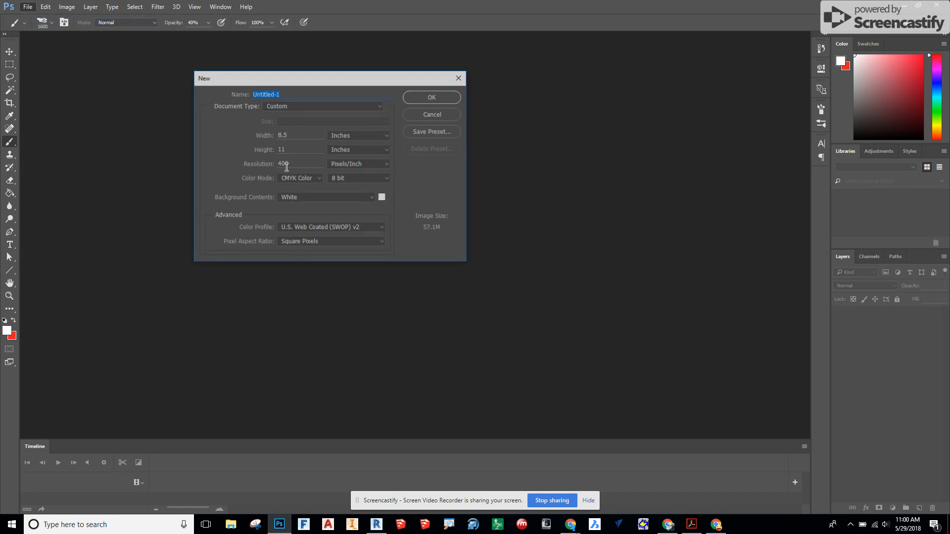
{"action": "left_click", "coordinate": [282, 135]}
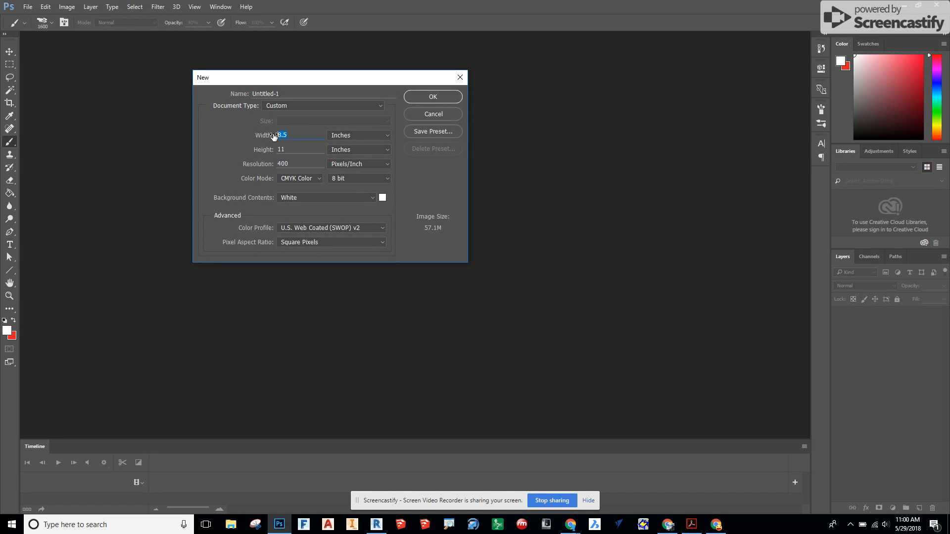
{"action": "type", "text": "24"}
{"action": "left_click", "coordinate": [300, 150]}
{"action": "type", "text": "18"}
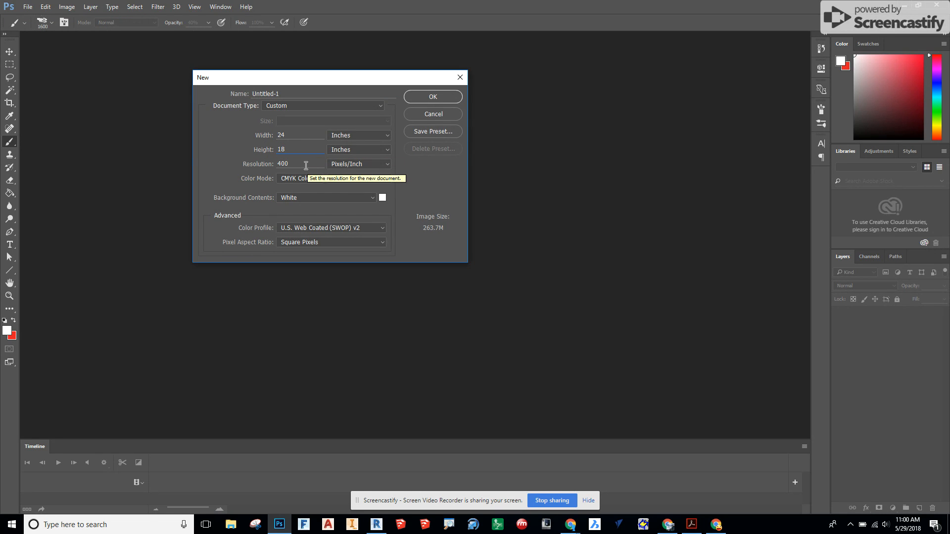
{"action": "triple_click", "coordinate": [282, 164]}
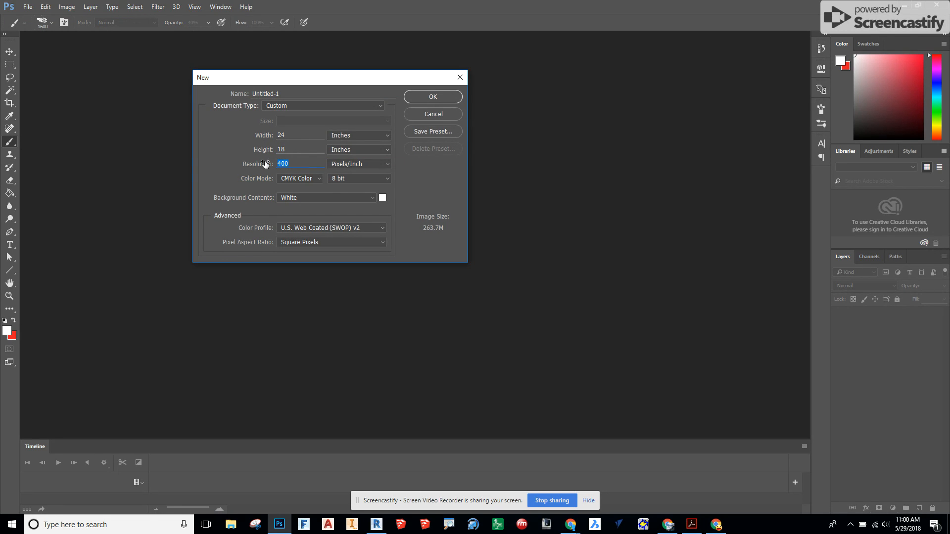
{"action": "mouse_move", "coordinate": [282, 163]}
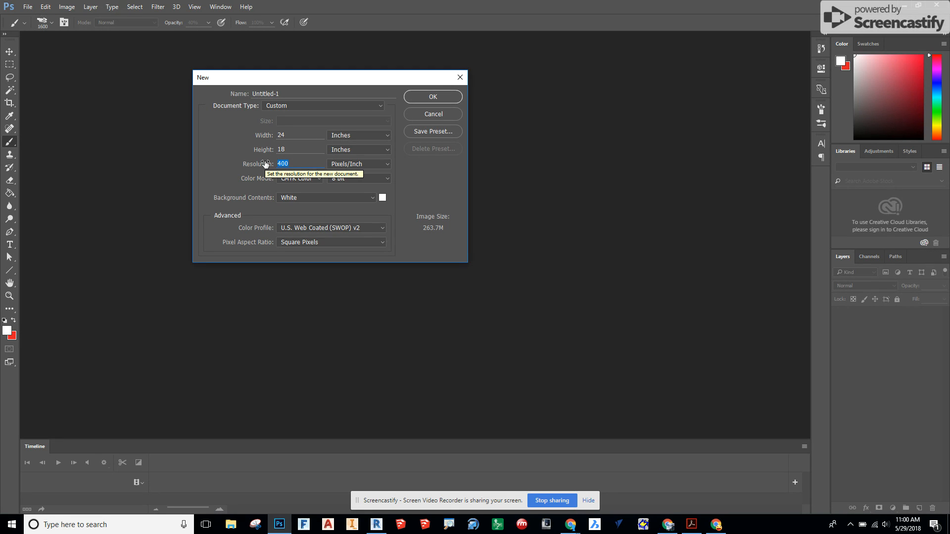
{"action": "mouse_move", "coordinate": [393, 108]}
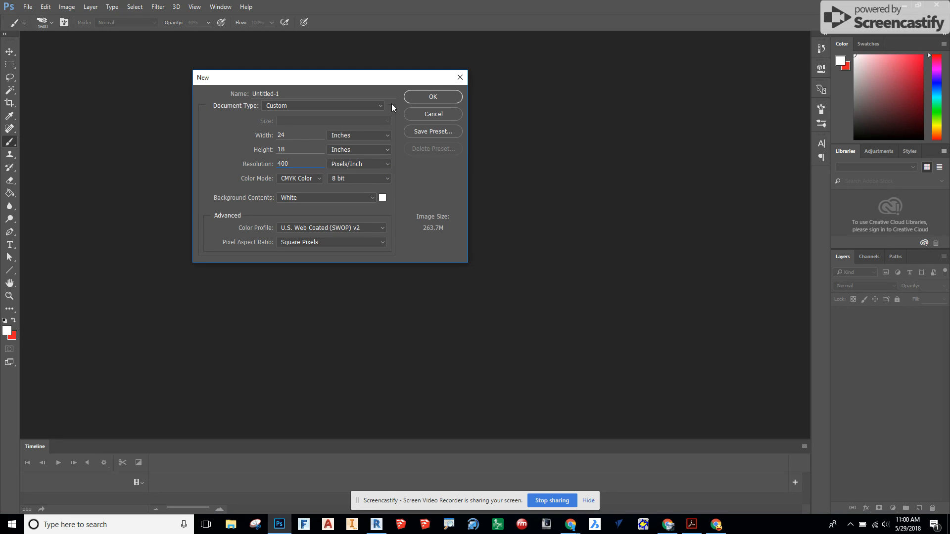
{"action": "left_click", "coordinate": [433, 96]}
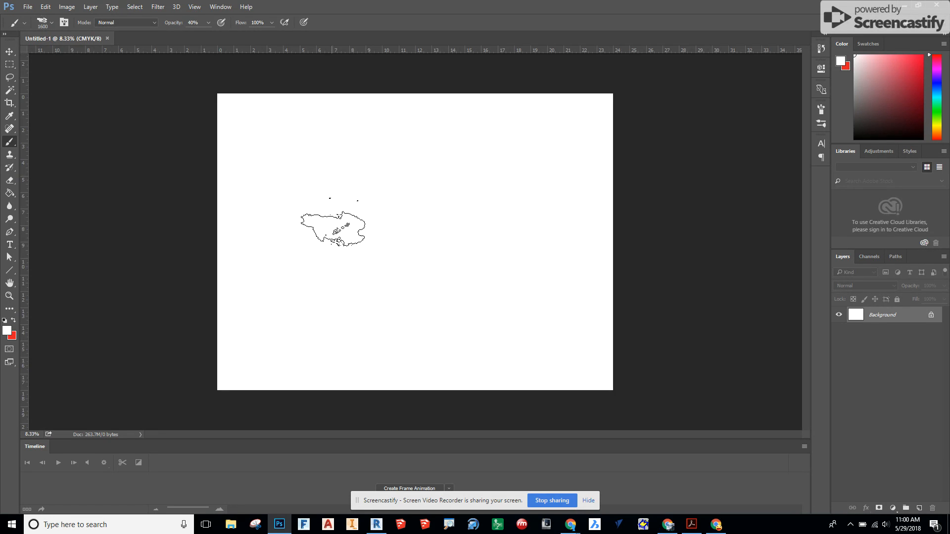
Place Embedded the Render Example Basement file from the Desktop into the document
{"action": "left_click", "coordinate": [28, 7]}
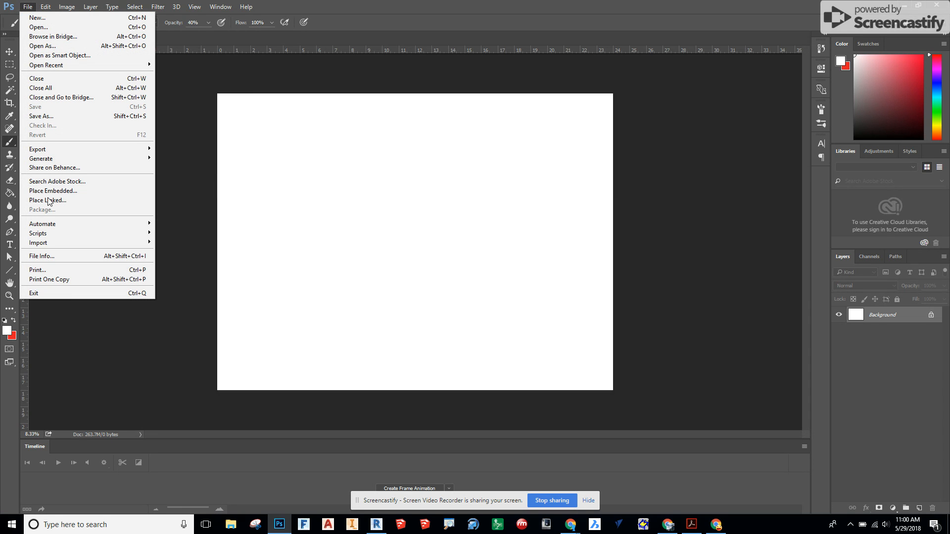
{"action": "mouse_move", "coordinate": [71, 171]}
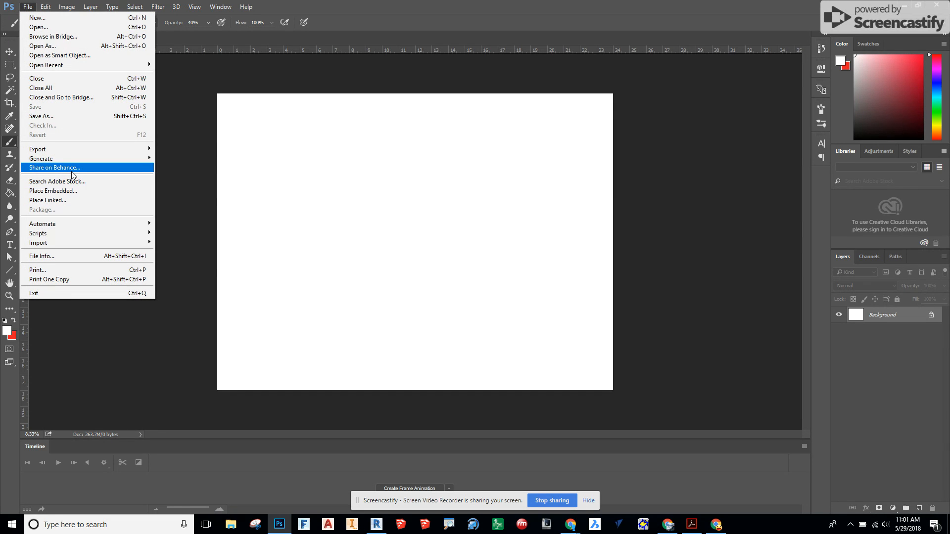
{"action": "left_click", "coordinate": [53, 191]}
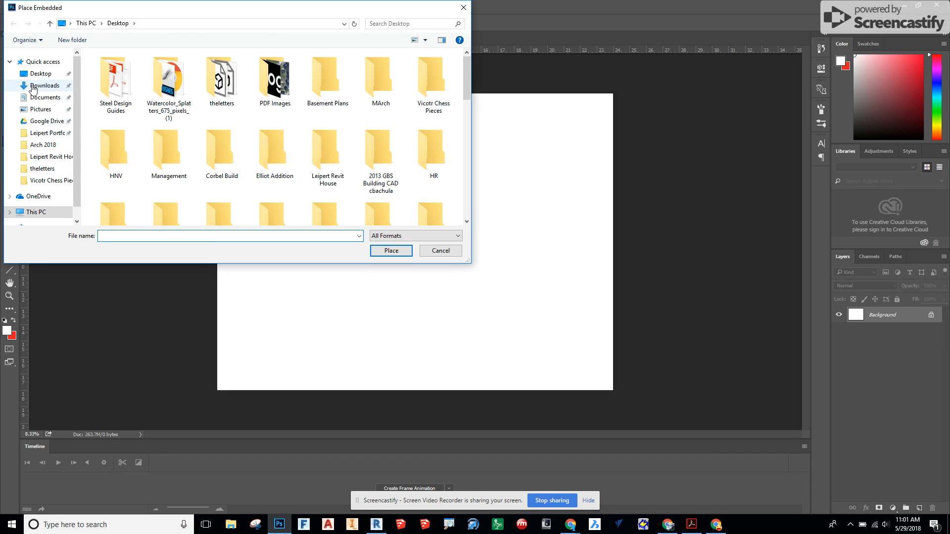
{"action": "left_click", "coordinate": [41, 73]}
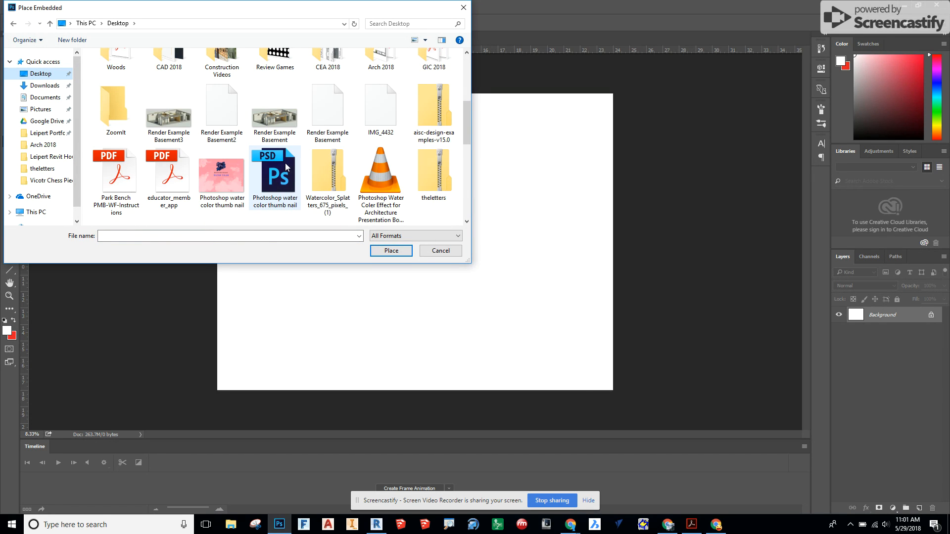
{"action": "left_click", "coordinate": [169, 109]}
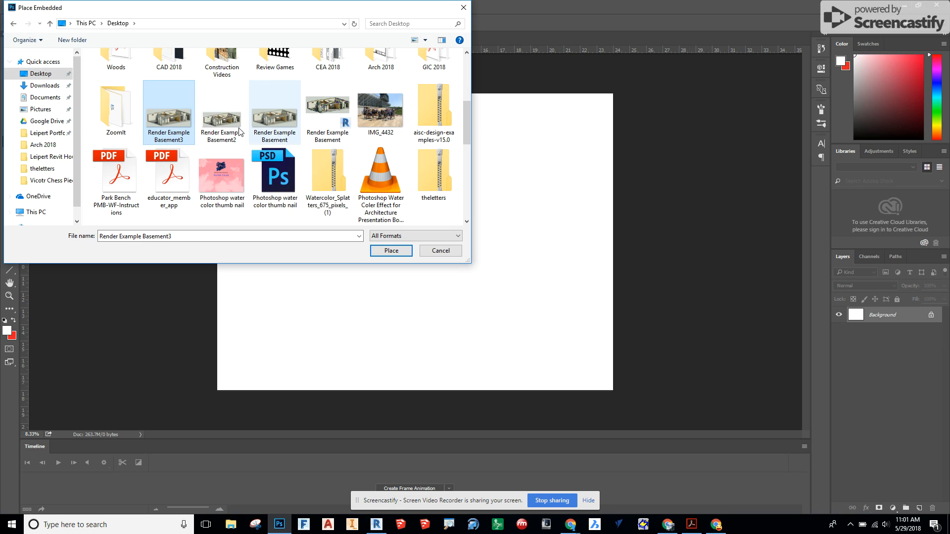
{"action": "left_click", "coordinate": [274, 109]}
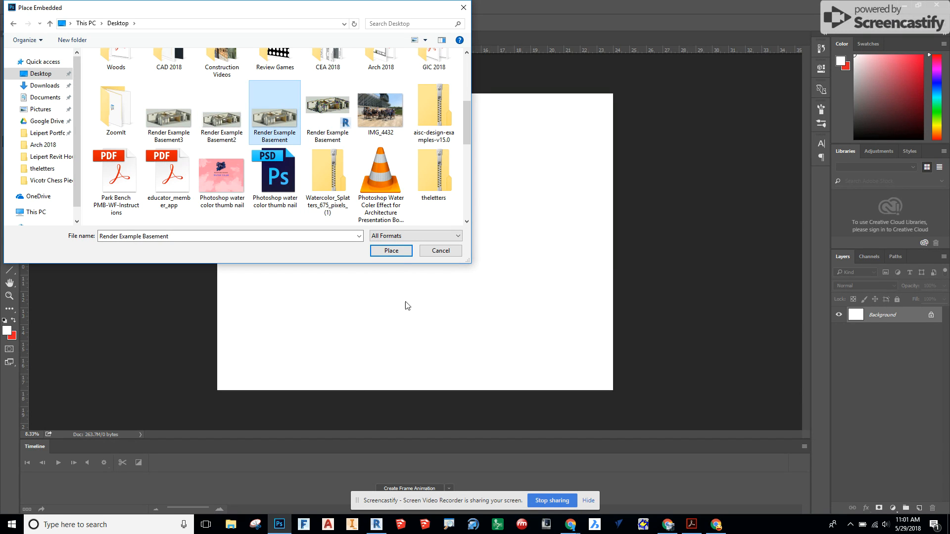
{"action": "left_click", "coordinate": [391, 251]}
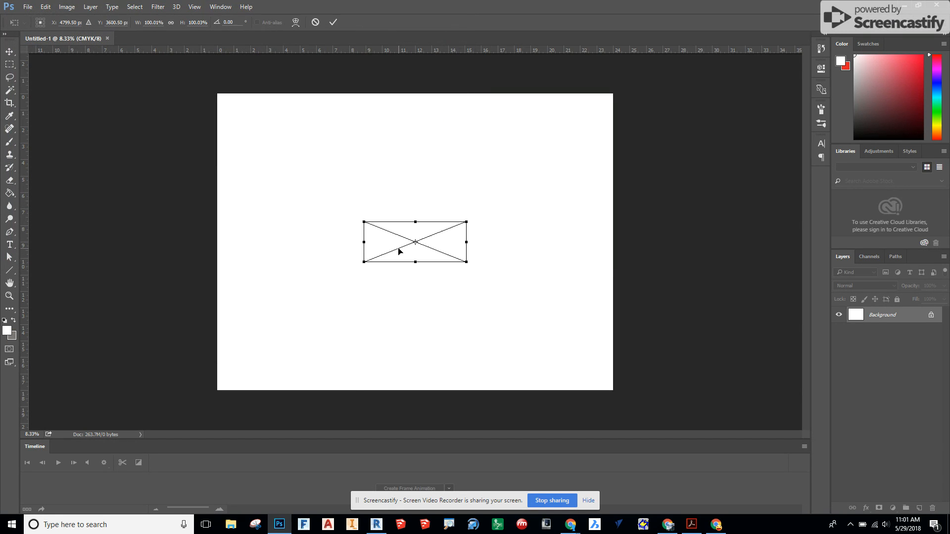
Move the placed rendering to the upper left and begin placing the next image
{"action": "left_click_drag", "start_coordinate": [415, 243], "coordinate": [288, 148]}
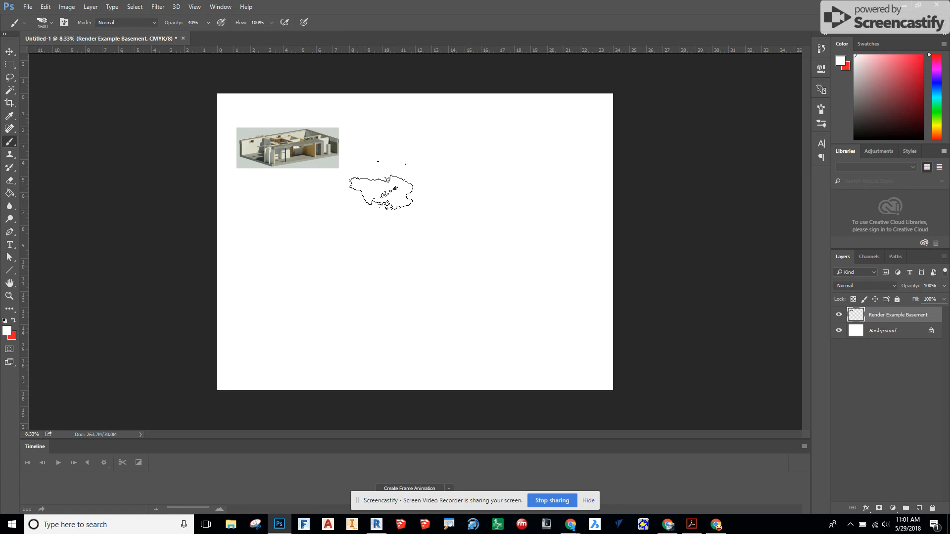
{"action": "left_click", "coordinate": [28, 7]}
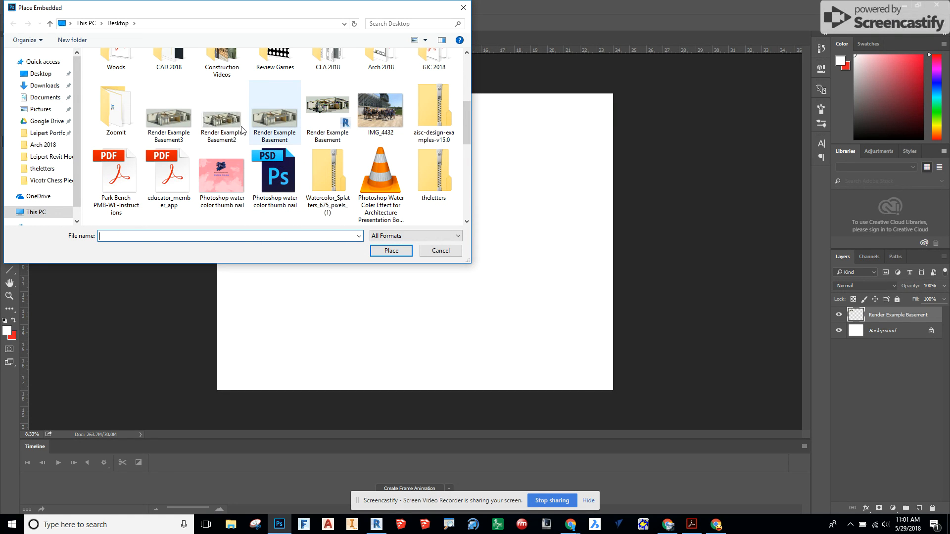
Place Render Example Basement2 and Basement3 as embedded layers, then select the Basement layer
{"action": "left_click", "coordinate": [221, 107]}
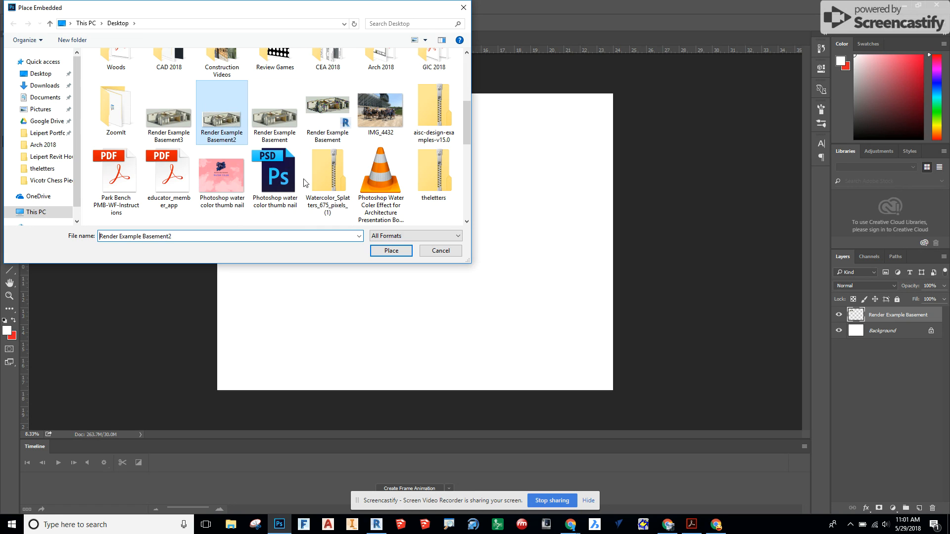
{"action": "left_click", "coordinate": [390, 250]}
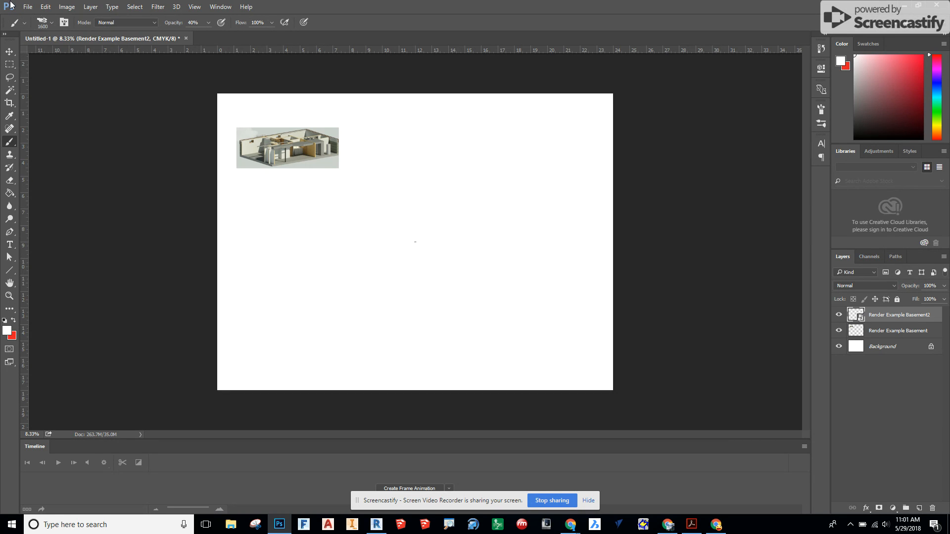
{"action": "left_click", "coordinate": [28, 6]}
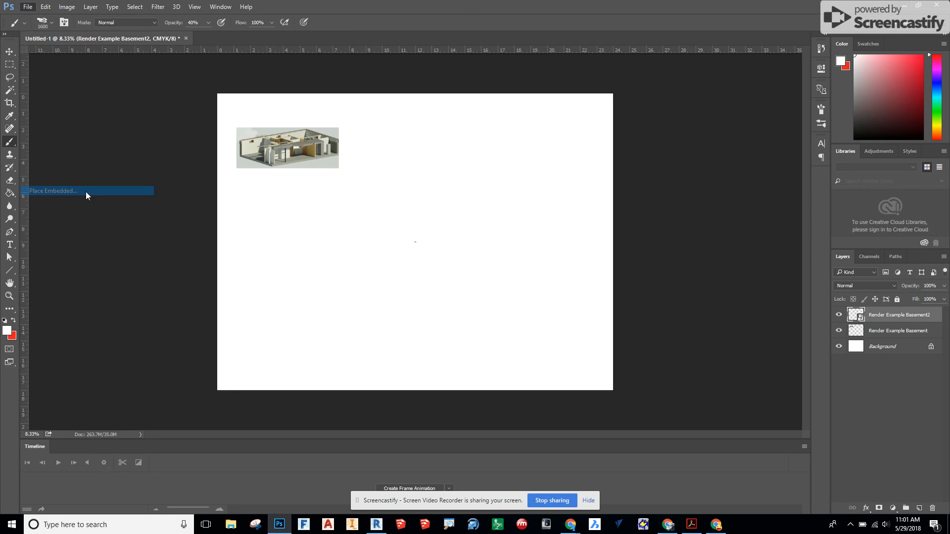
{"action": "left_click", "coordinate": [52, 191]}
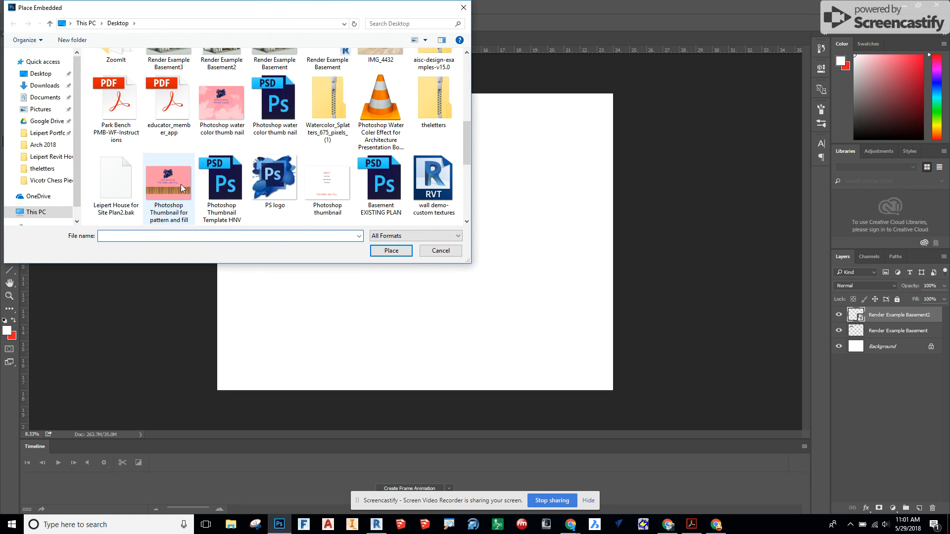
{"action": "left_click", "coordinate": [390, 250]}
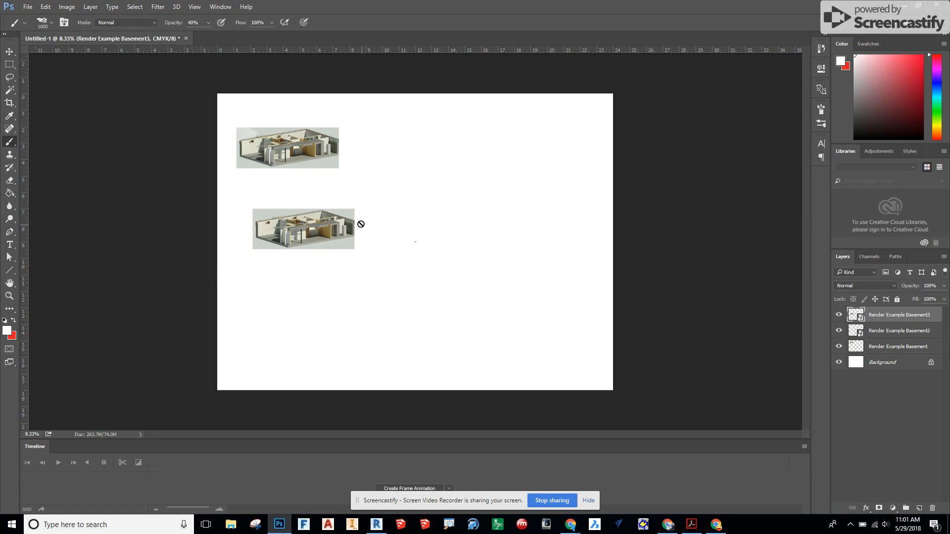
{"action": "left_click", "coordinate": [899, 346]}
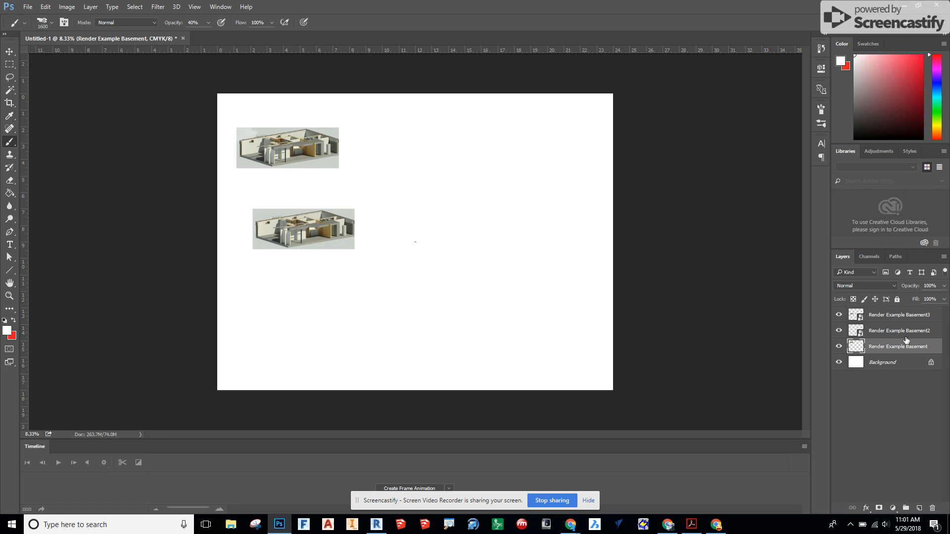
Scale up the Basement2 rendering and move it to the lower right of the page
{"action": "left_click", "coordinate": [899, 330]}
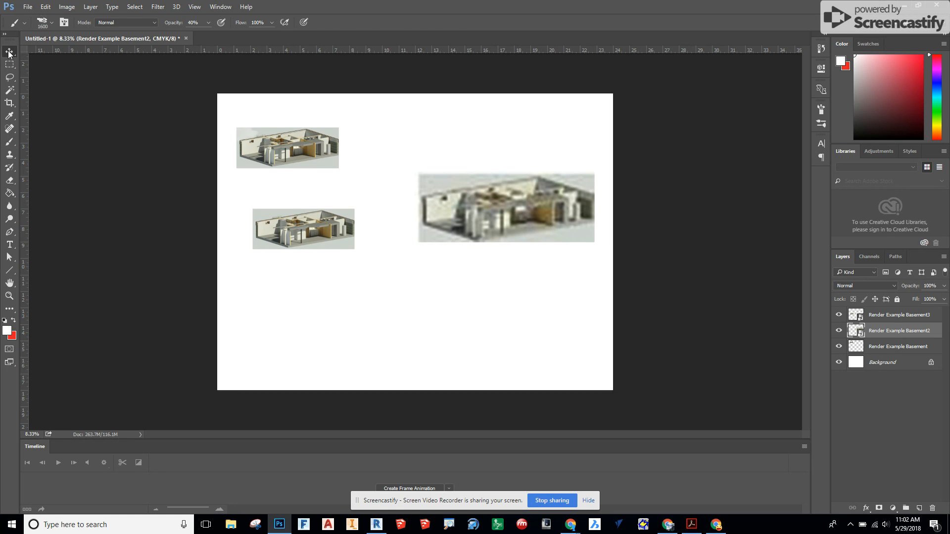
{"action": "left_click_drag", "start_coordinate": [506, 208], "coordinate": [537, 358]}
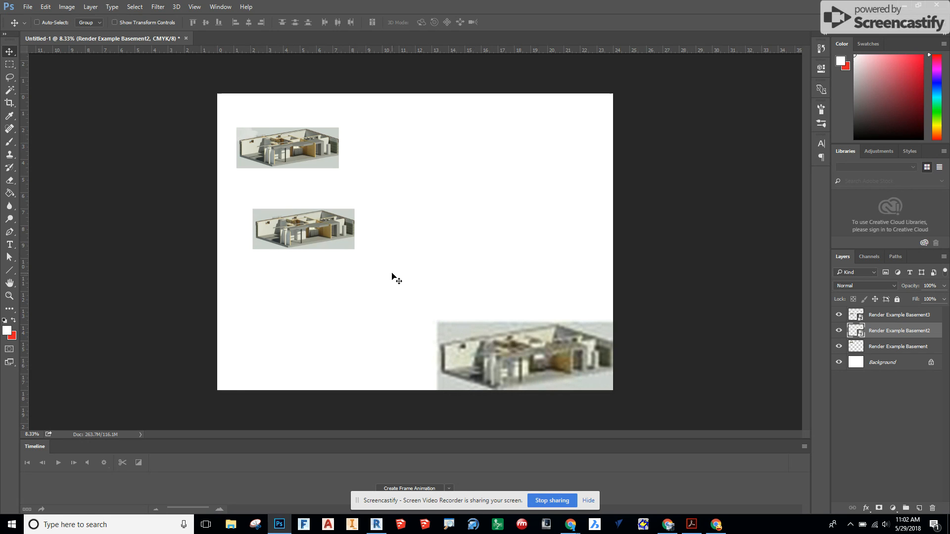
{"action": "mouse_move", "coordinate": [881, 320]}
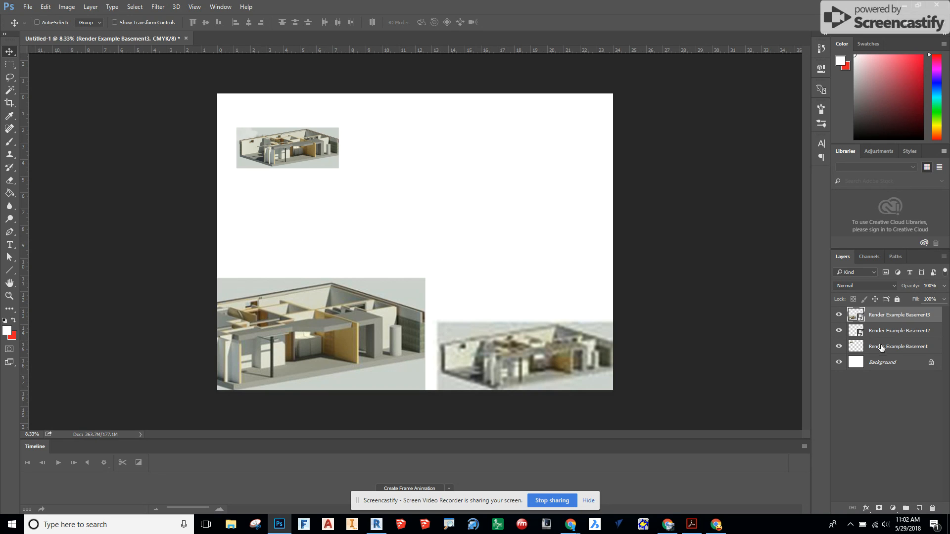
{"action": "mouse_move", "coordinate": [848, 334]}
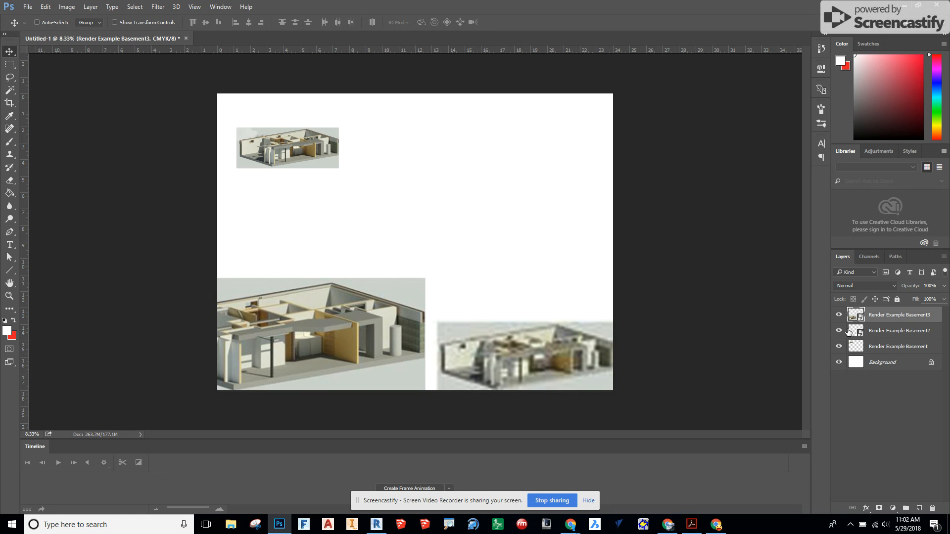
Hide the Basement2 layer, enlarge the first Basement rendering and move it to the page top
{"action": "left_click", "coordinate": [838, 331]}
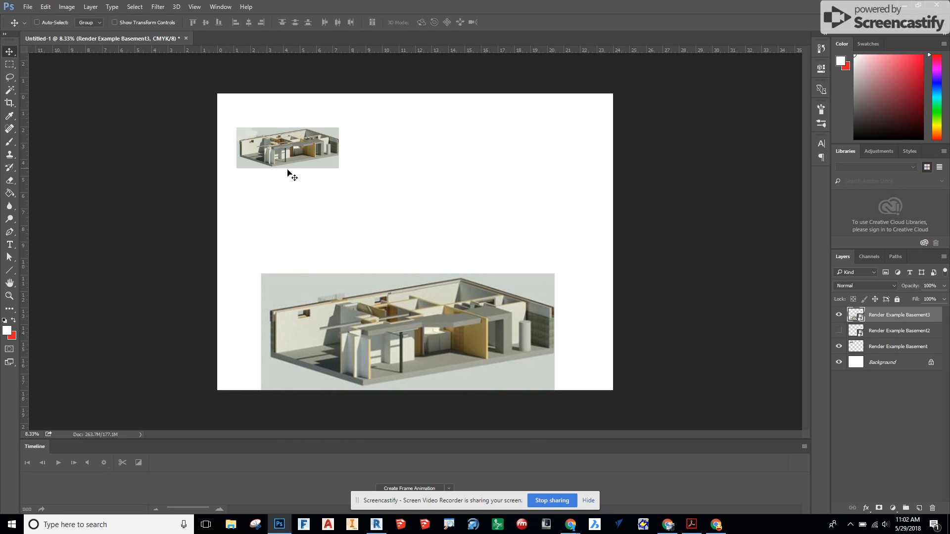
{"action": "left_click", "coordinate": [898, 347]}
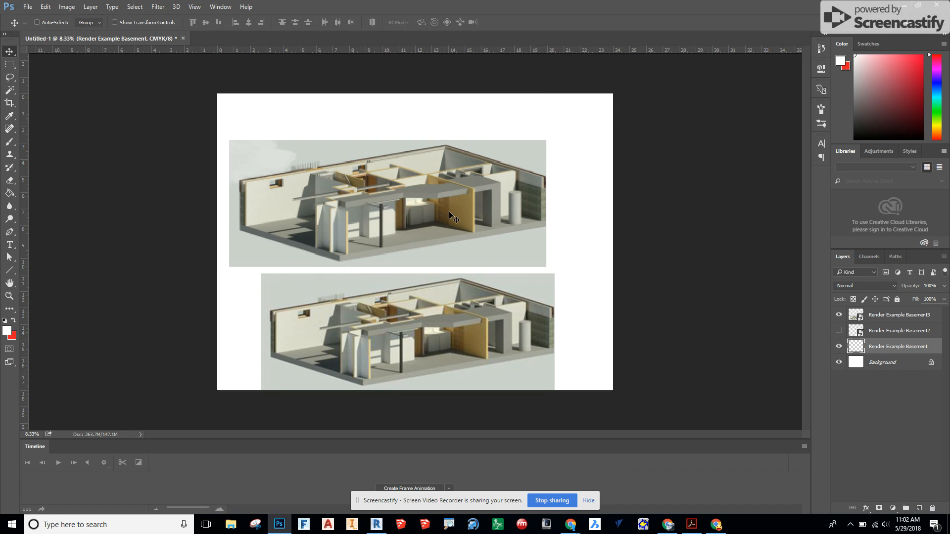
{"action": "left_click_drag", "start_coordinate": [451, 215], "coordinate": [428, 212]}
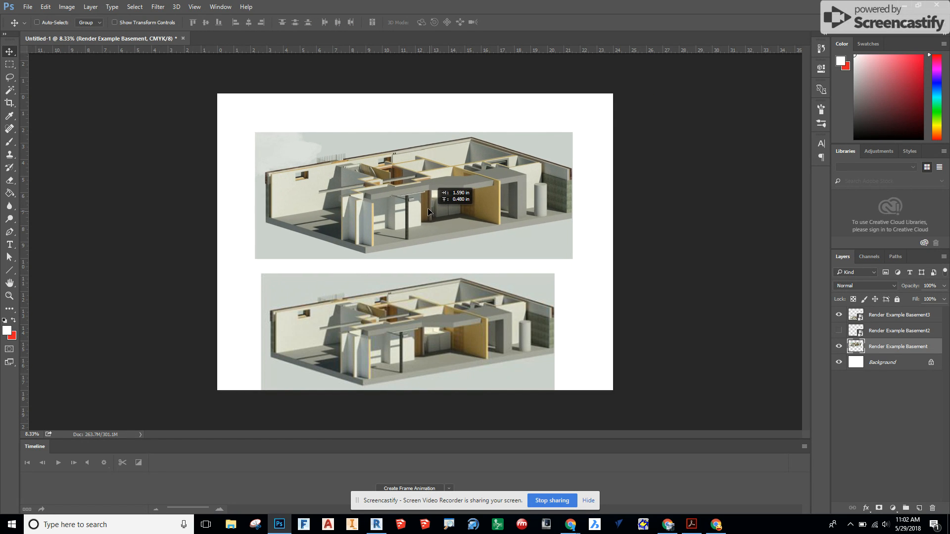
{"action": "left_click_drag", "start_coordinate": [429, 212], "coordinate": [442, 322]}
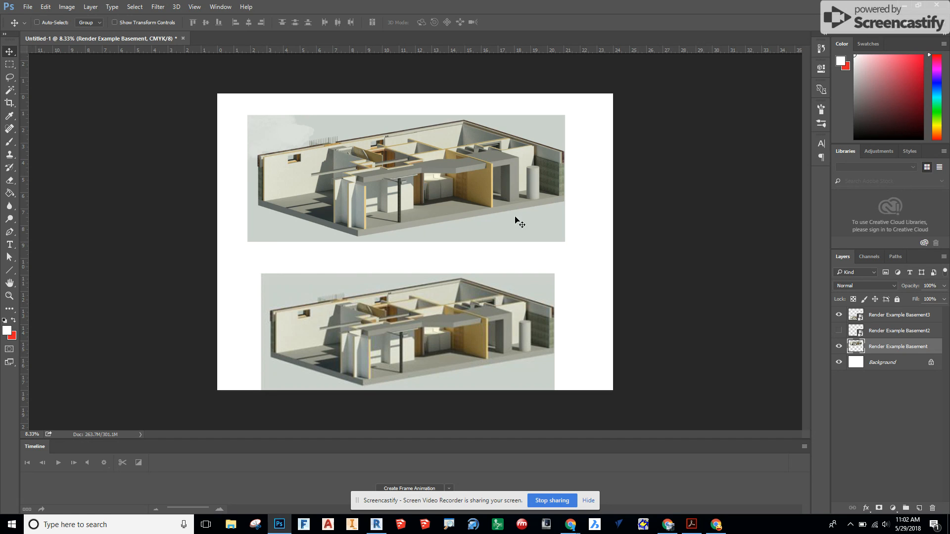
Move the Basement3 rendering up just below the first rendering for comparison
{"action": "left_click", "coordinate": [900, 314]}
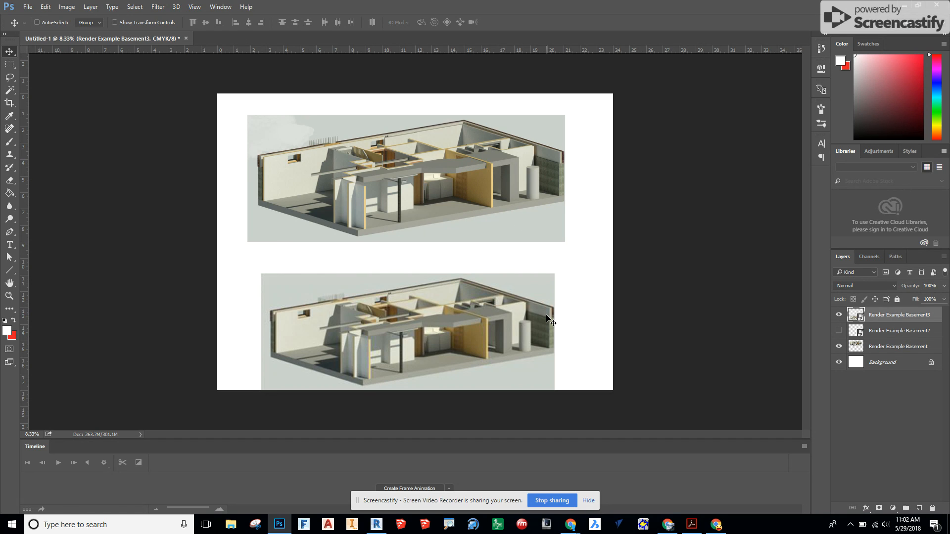
{"action": "left_click_drag", "start_coordinate": [548, 319], "coordinate": [514, 255]}
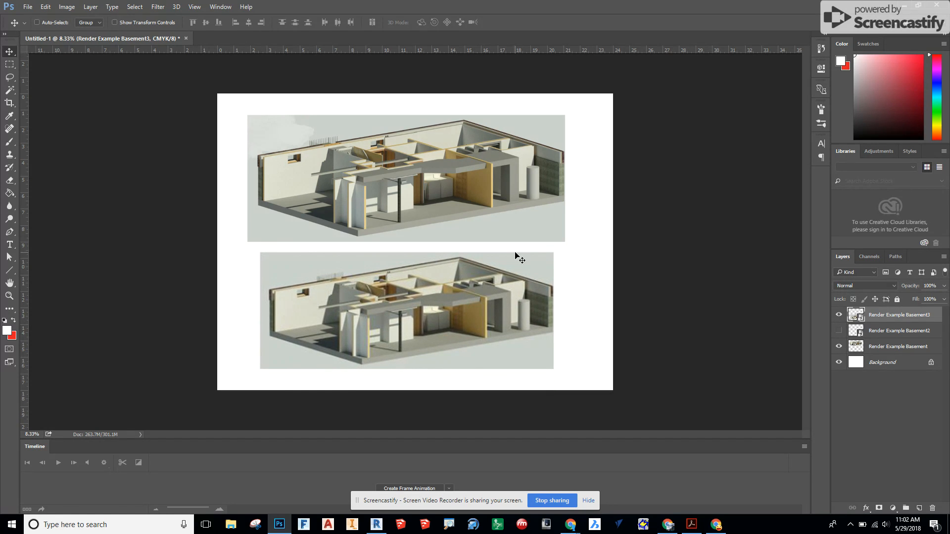
{"action": "mouse_move", "coordinate": [496, 308]}
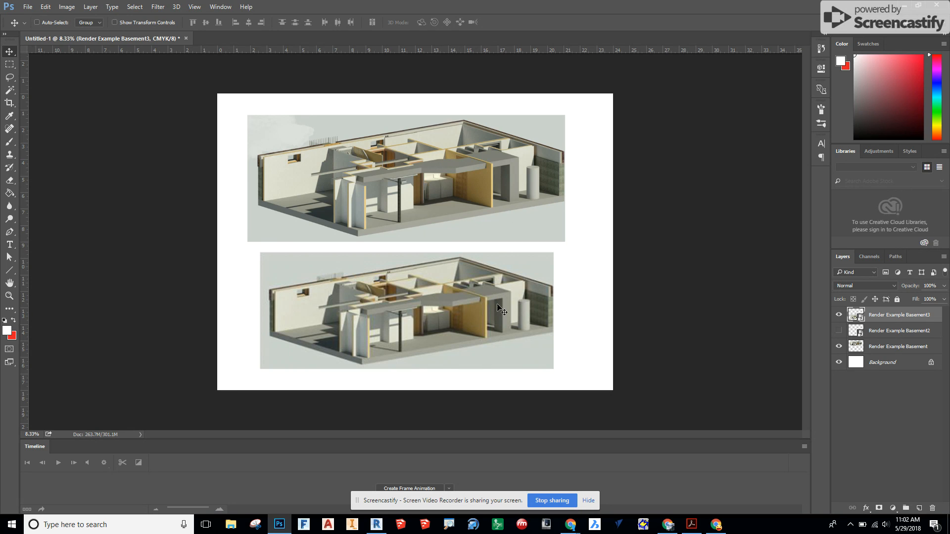
{"action": "mouse_move", "coordinate": [477, 201]}
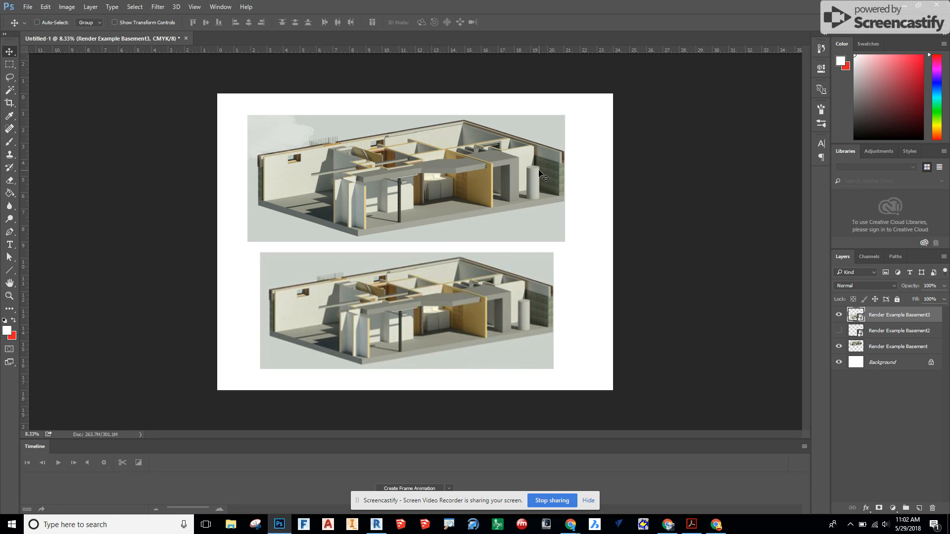
{"action": "mouse_move", "coordinate": [399, 316]}
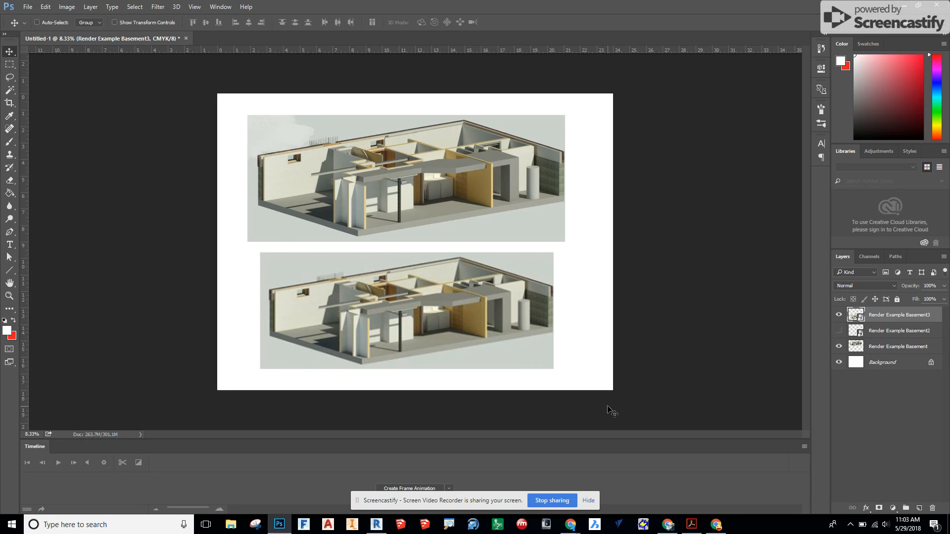
{"action": "mouse_move", "coordinate": [609, 425]}
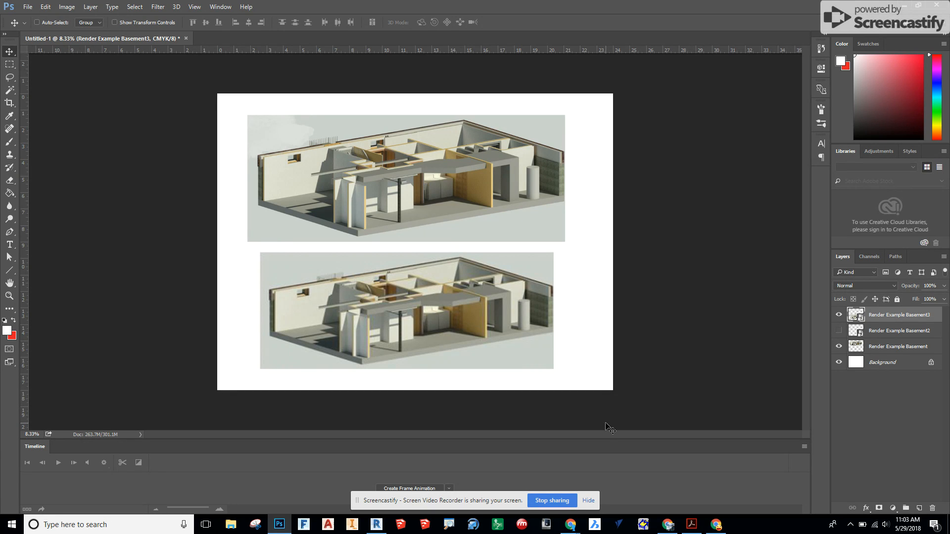